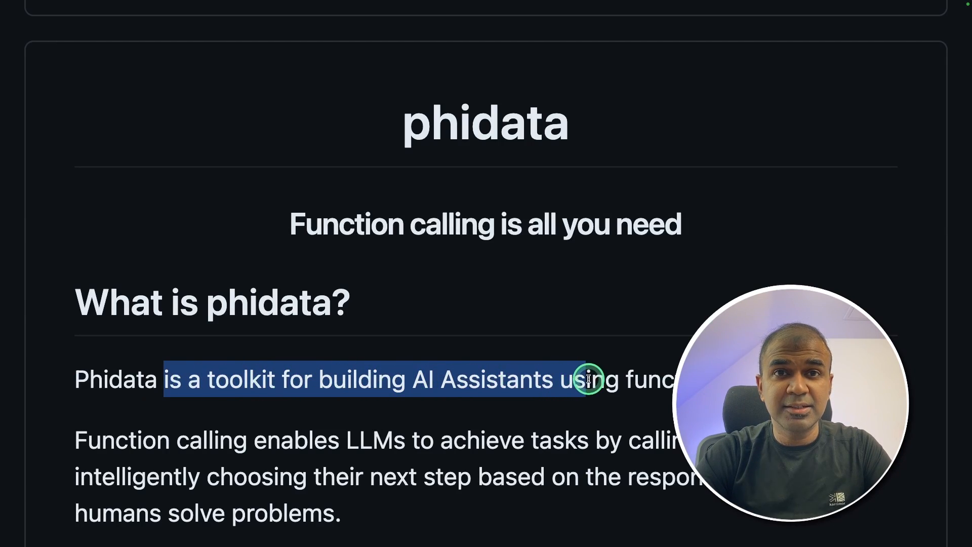
- Scroll the channel's Videos tab to find the AI Research Assistant video
{"action": "scroll", "scroll_direction": "down", "scroll_amount": 3}
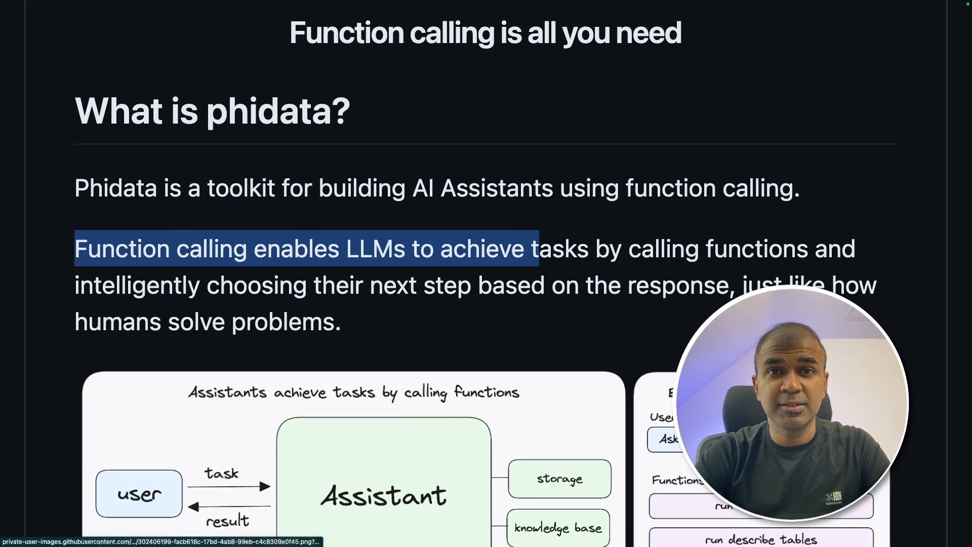
{"action": "scroll", "scroll_direction": "up", "scroll_amount": 3}
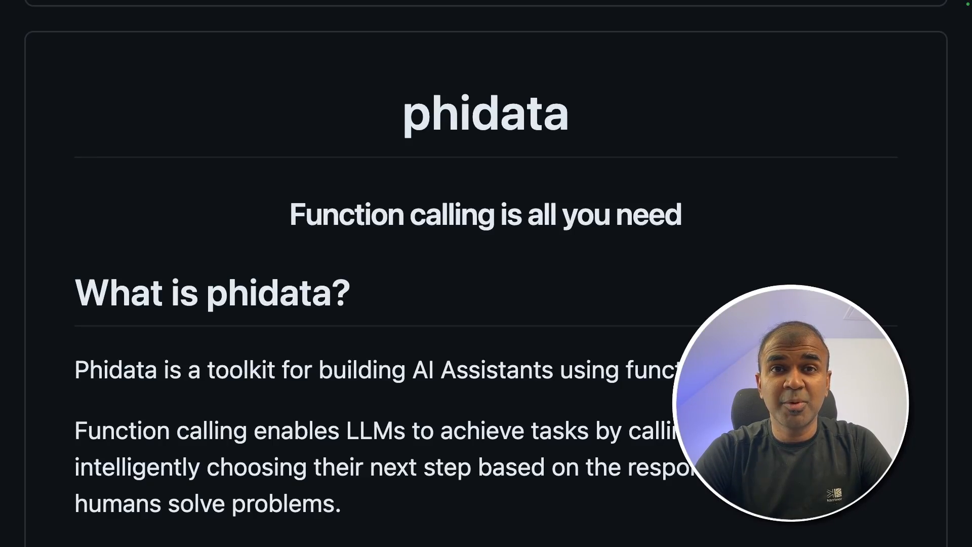
{"action": "scroll", "scroll_direction": "down", "scroll_amount": 3}
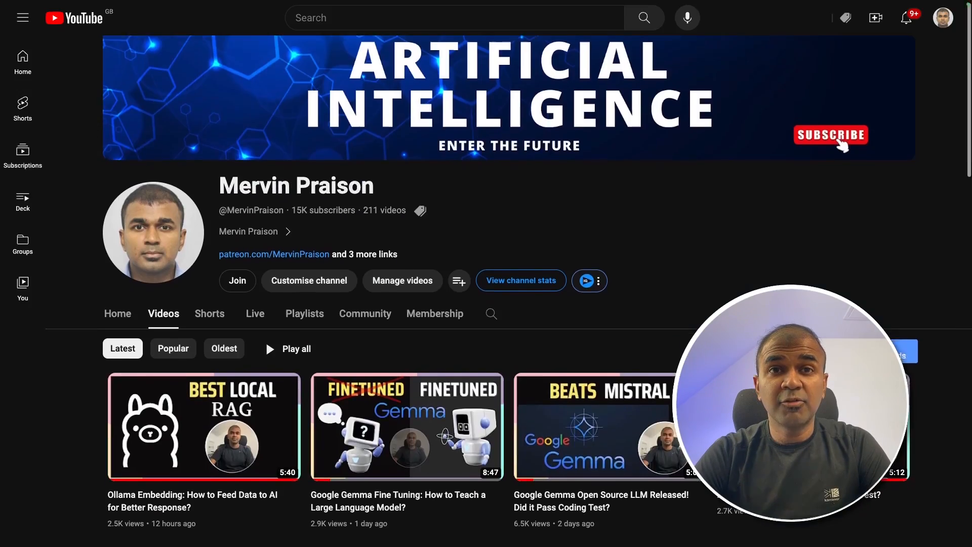
{"action": "scroll", "scroll_direction": "down", "scroll_amount": 3}
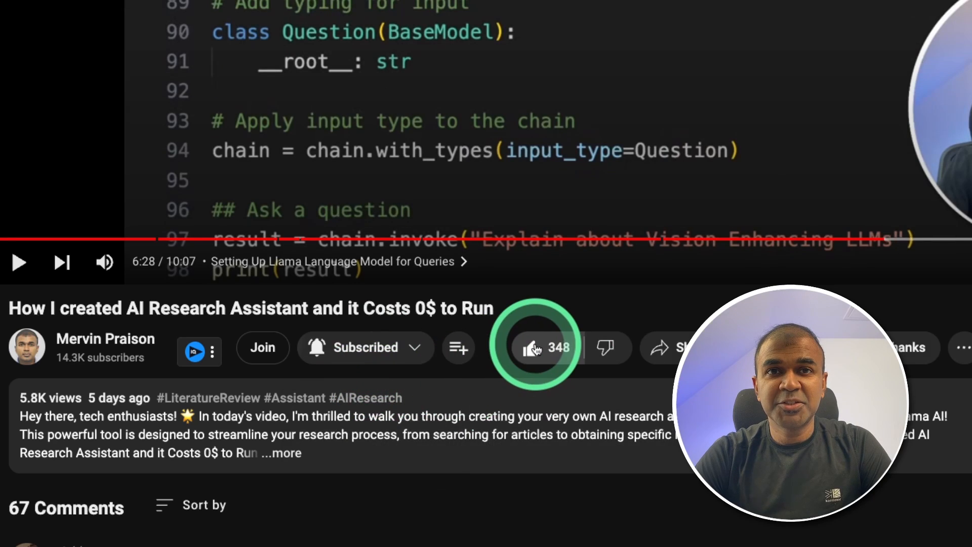
{"action": "mouse_move", "coordinate": [531, 348]}
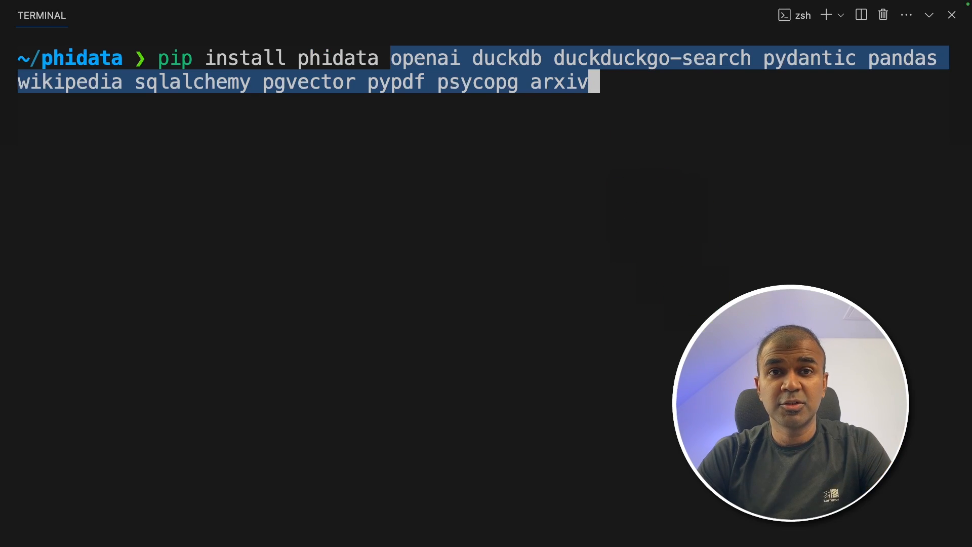
- Run the pip install of phidata, openai and duckdb in the terminal
{"action": "key", "text": "Return"}
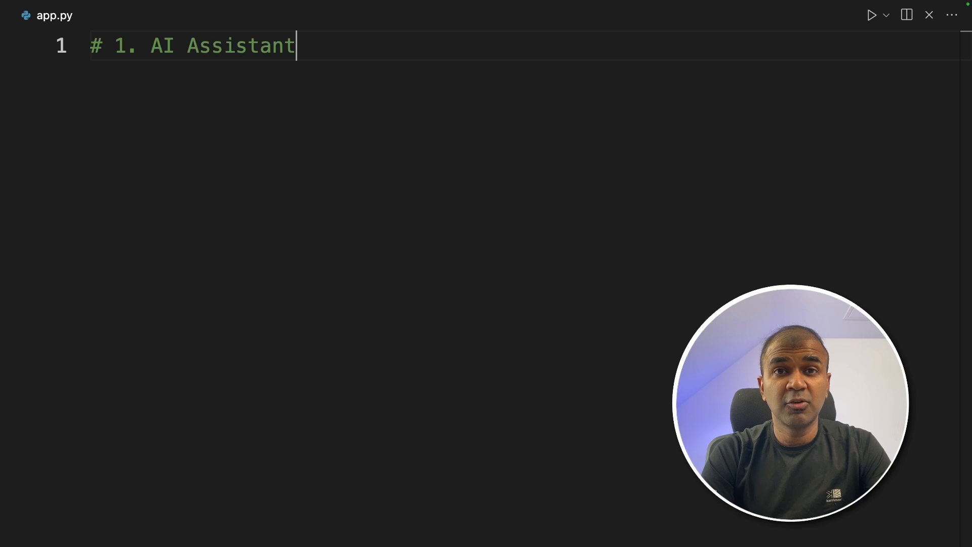
- Write a health Assistant in app.py that prints a quick healthy breakfast recipe in markdown
{"action": "type", "text": "from phi.assistant import Assistant"}
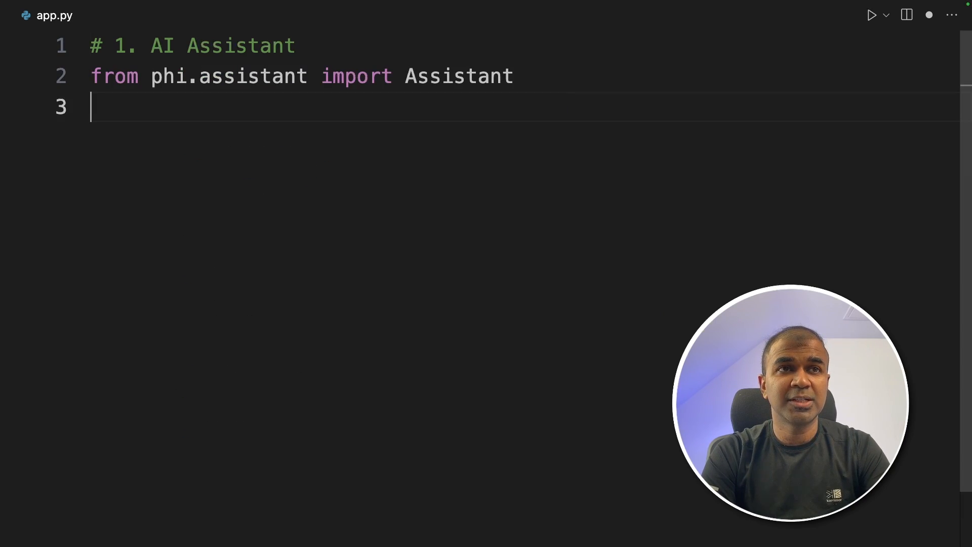
{"action": "type", "text": "assistant = Assistant(description=\"You help people with their health and"}
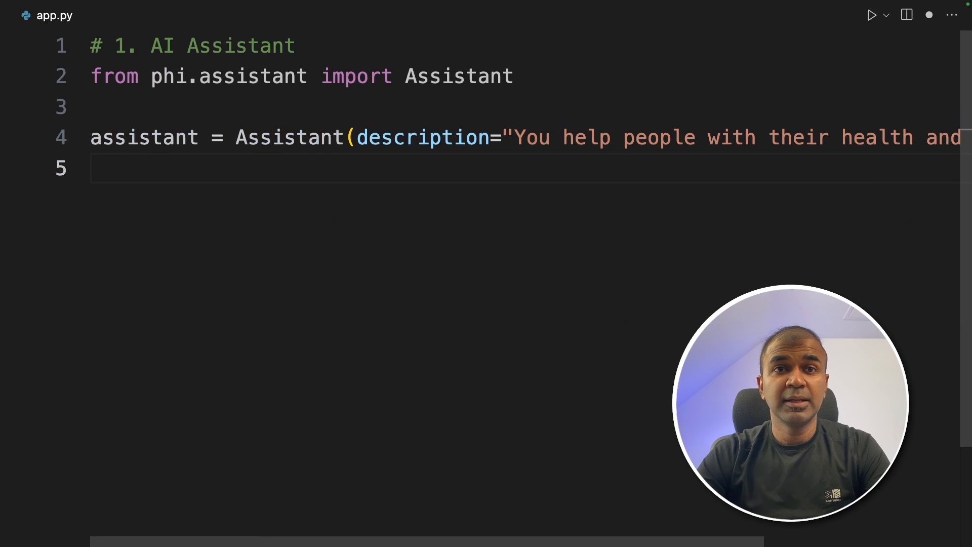
{"action": "type", "text": "assistant.print_response(\"Share a quick healthy breakfast recipe.\", markd"}
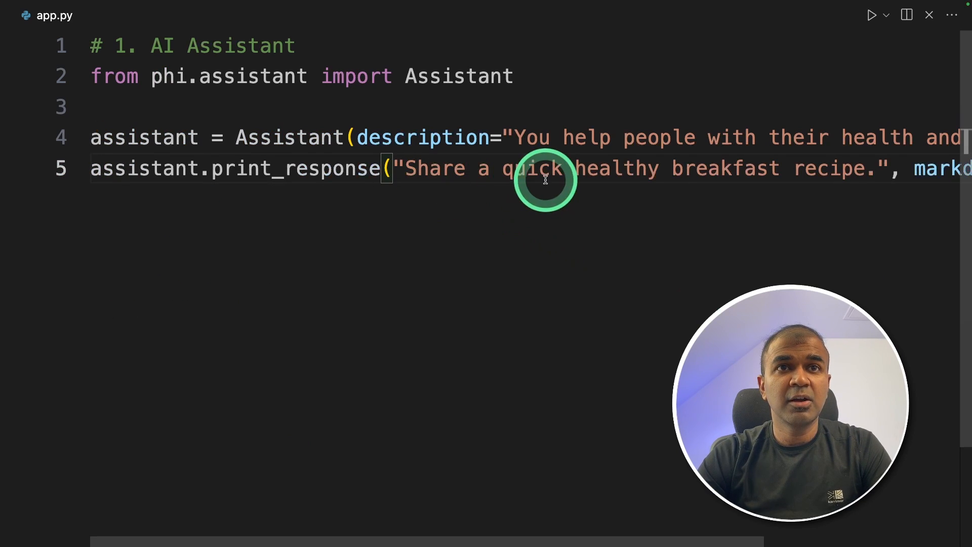
{"action": "mouse_move", "coordinate": [923, 174]}
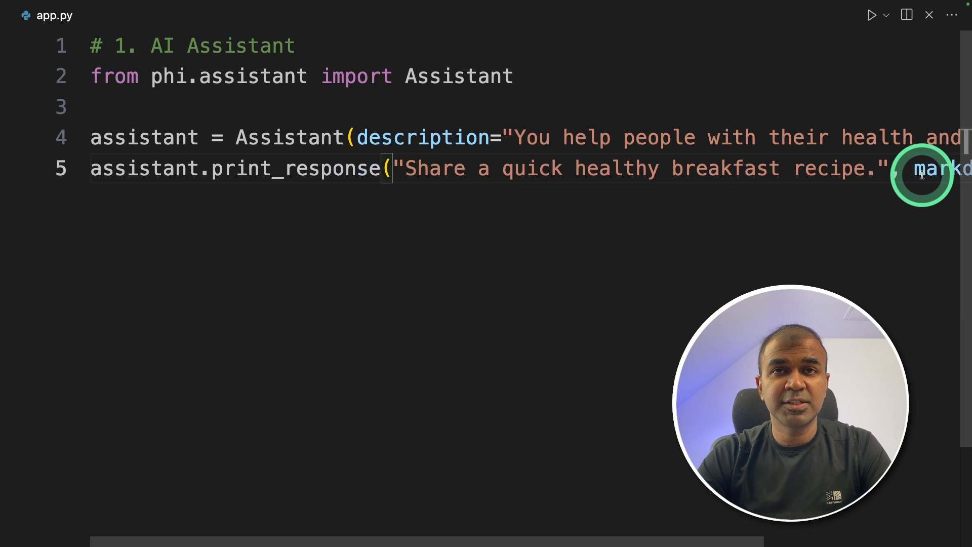
{"action": "scroll", "scroll_direction": "right", "scroll_amount": 3}
{"action": "type", "text": "python app.py"}
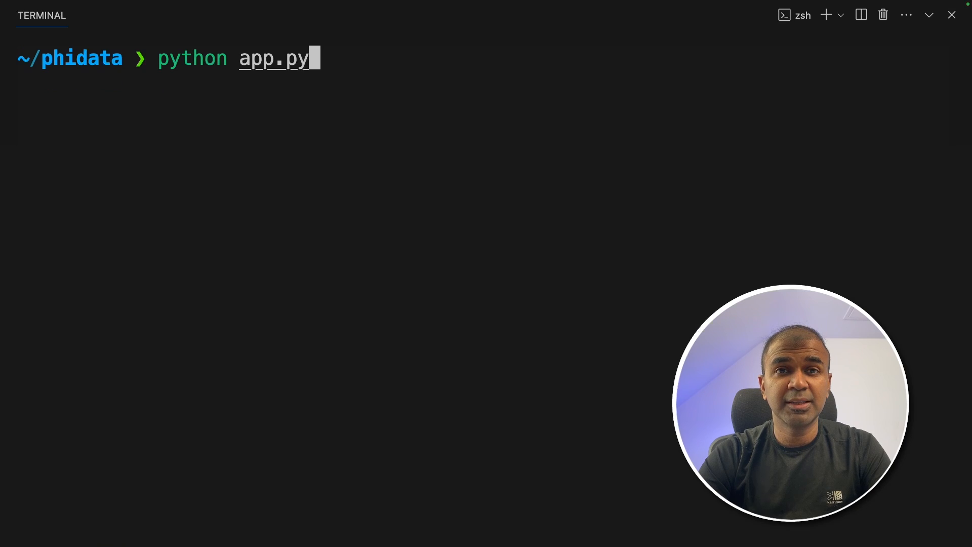
- Run python app.py and scroll through the avocado toast recipe output
{"action": "key", "text": "Return"}
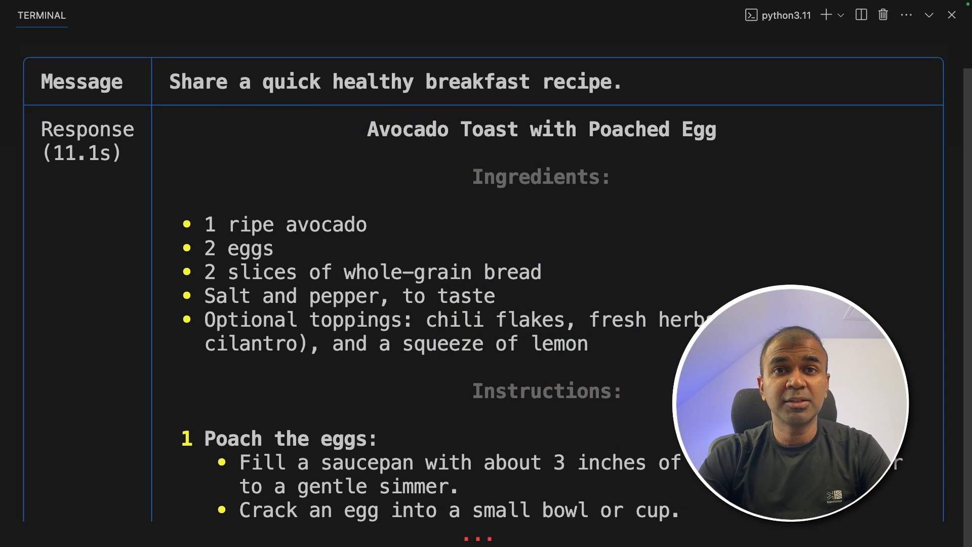
{"action": "scroll", "scroll_direction": "down", "scroll_amount": 3}
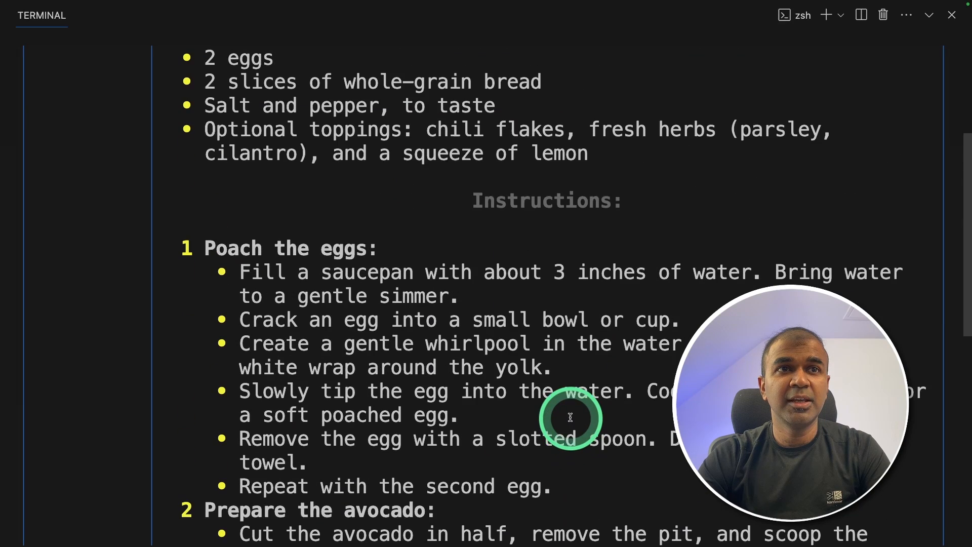
{"action": "scroll", "scroll_direction": "up", "scroll_amount": 3}
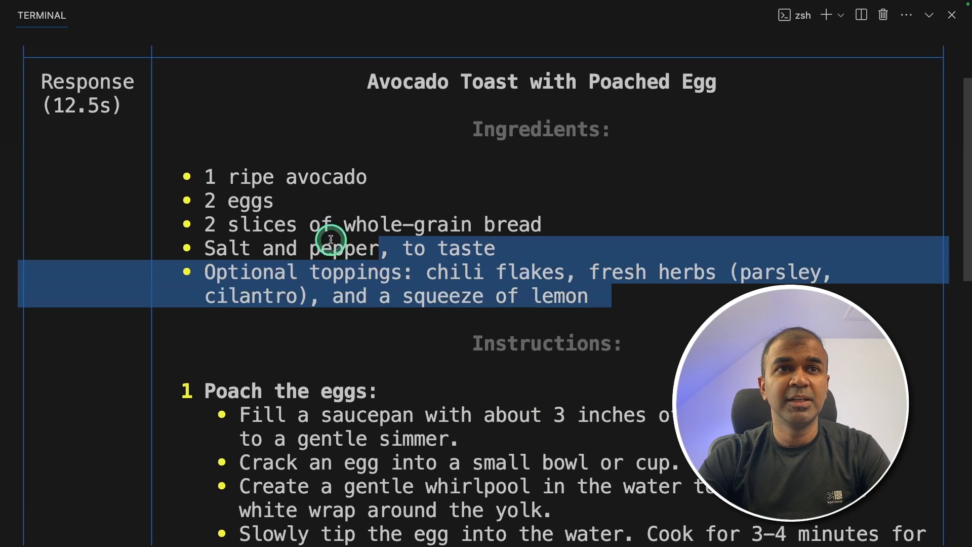
{"action": "scroll", "scroll_direction": "down", "scroll_amount": 3}
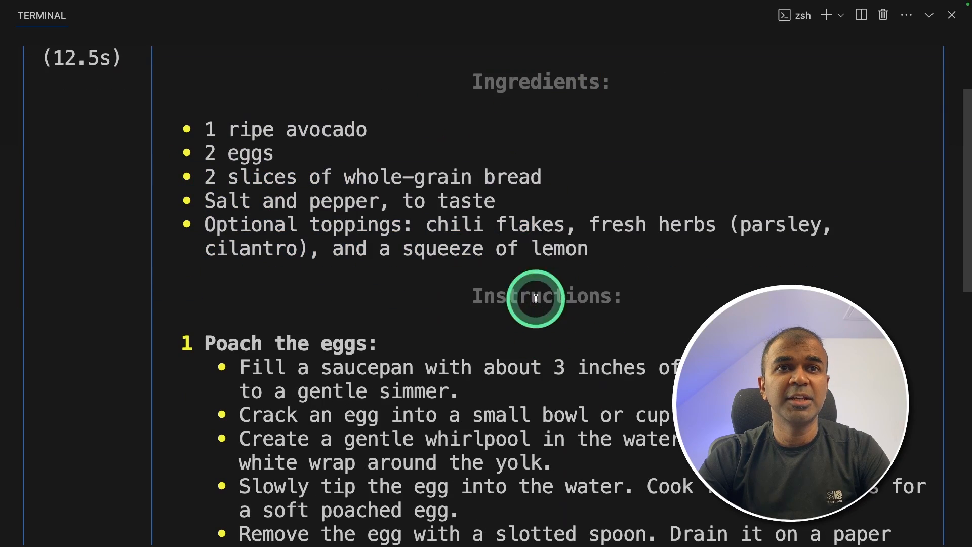
{"action": "scroll", "scroll_direction": "down", "scroll_amount": 3}
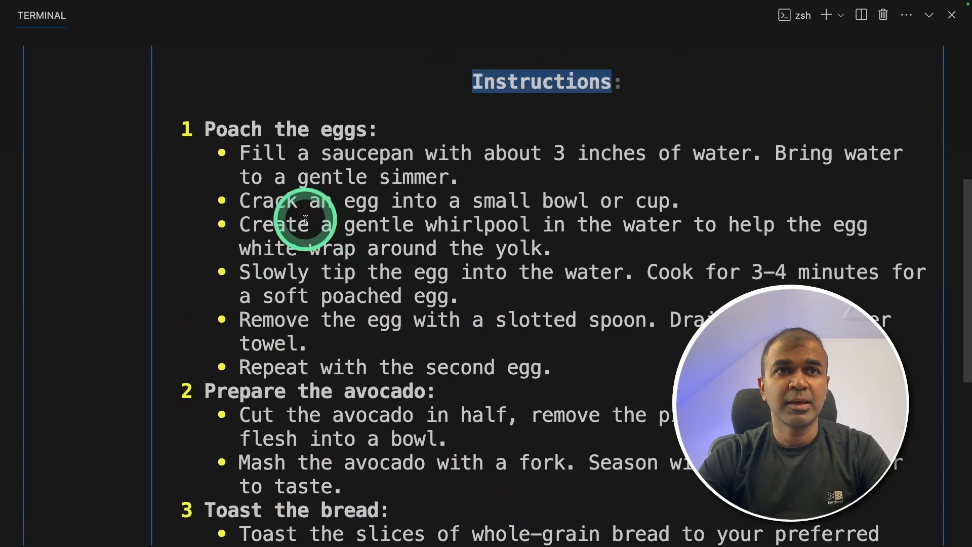
{"action": "scroll", "scroll_direction": "down", "scroll_amount": 3}
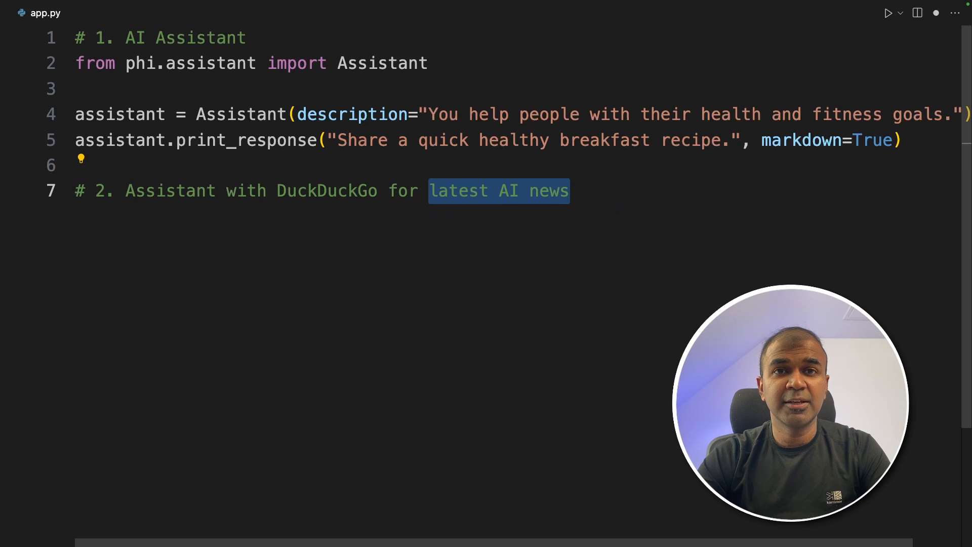
- Import DuckDuckGo and create an assistant with tools=[DuckDuckGo()] and show_tool_calls=True
{"action": "type", "text": "from phi.tools.duckduckgo import DuckDuckGo"}
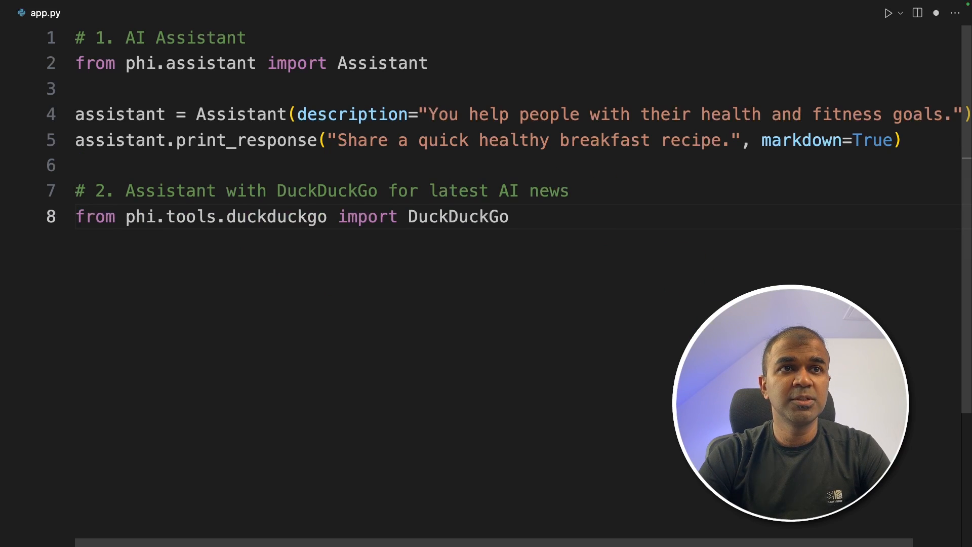
{"action": "key", "text": "Return"}
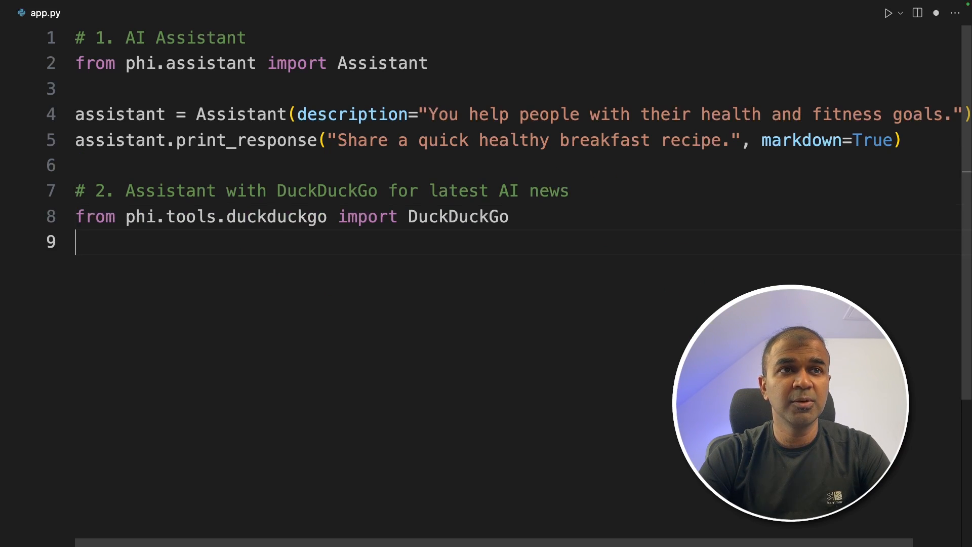
{"action": "type", "text": "assistant = Assistant(tools=[DuckDuckGo()], show_tool_calls=True)"}
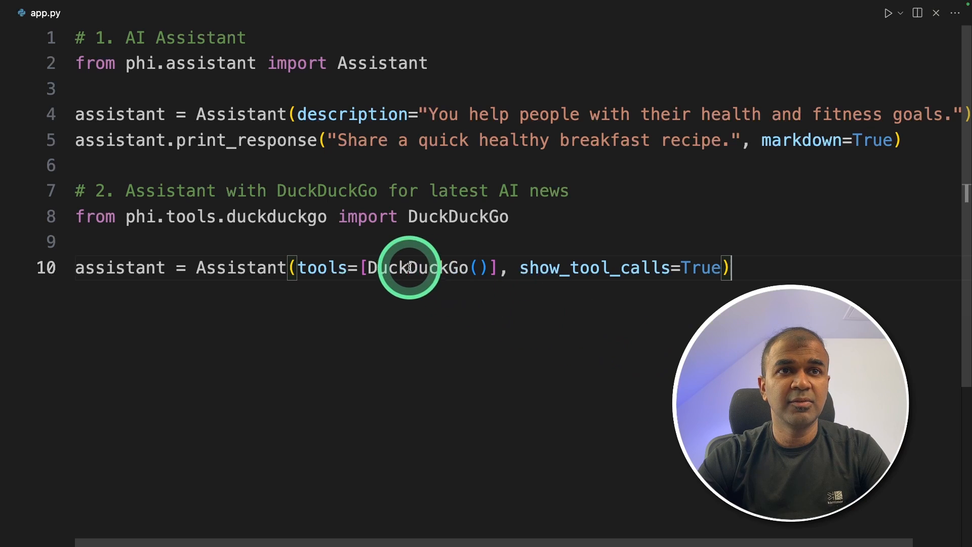
{"action": "double_click", "coordinate": [410, 267]}
{"action": "type", "text": "assistant.print_response(\"Whats the latest AI News? Summarize top stories with sources.\")"}
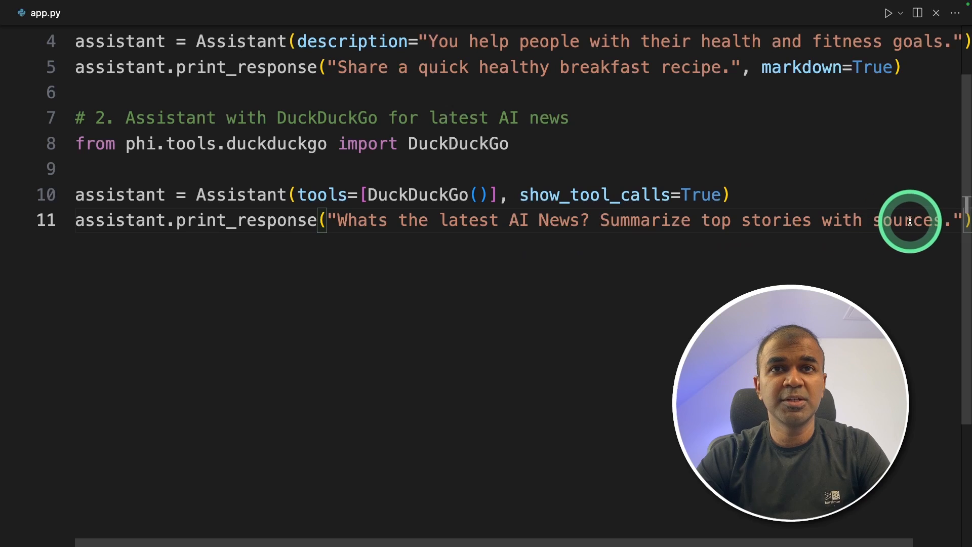
{"action": "mouse_move", "coordinate": [645, 260]}
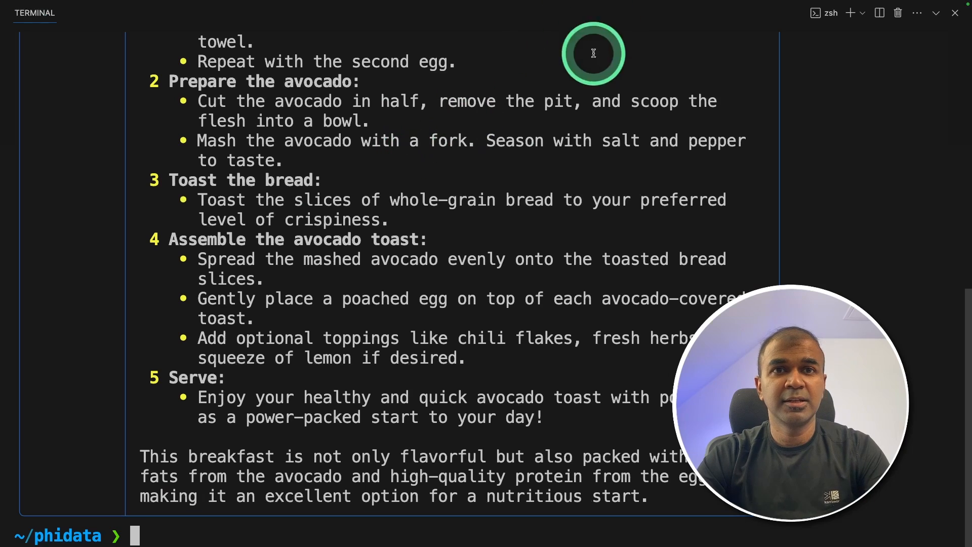
- Run python app.py in the terminal for the AI news request
{"action": "type", "text": "python app.py"}
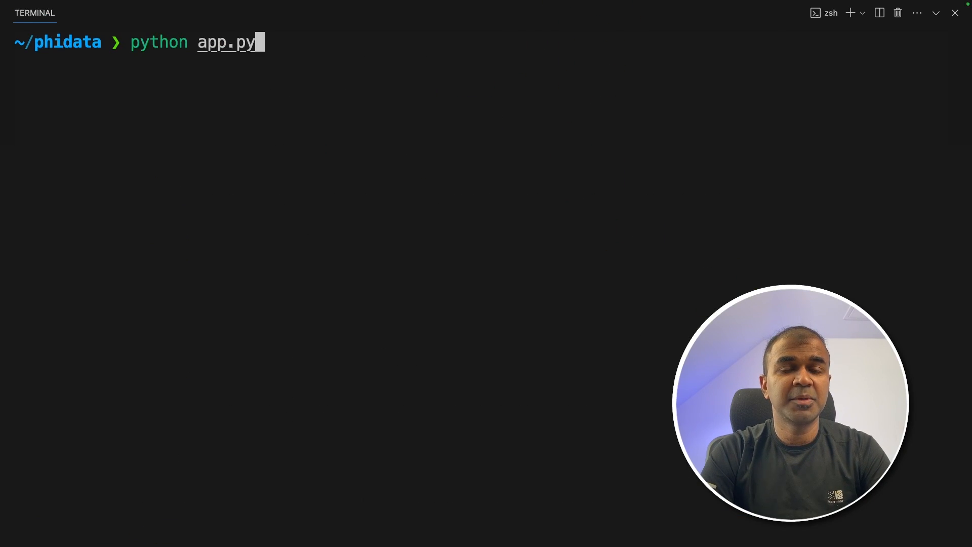
{"action": "key", "text": "Return"}
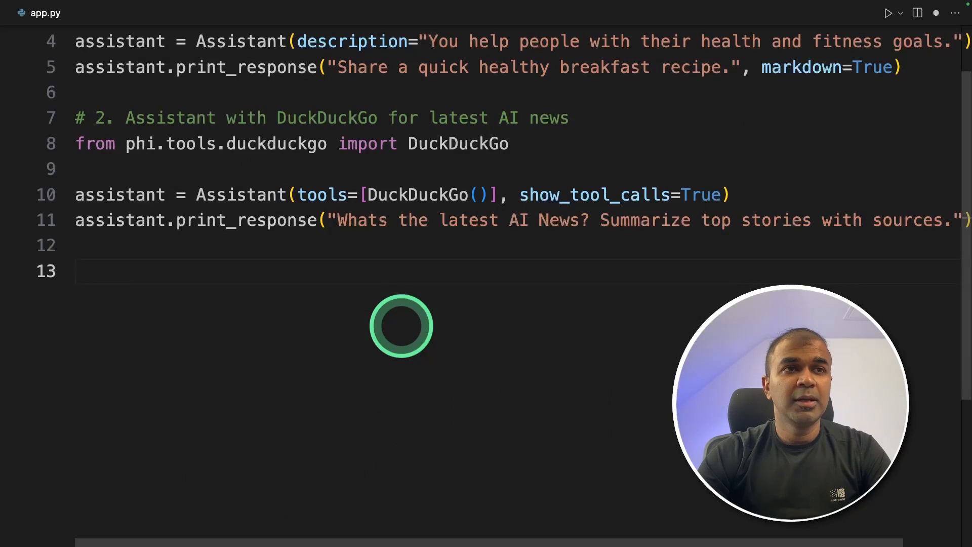
- Add the '# 3. Stock Price Tool' comment, yfinance import and Toolkit-based StockPriceTool class
{"action": "type", "text": "# 3. Stock Price Tool for retrieving current stock prices"}
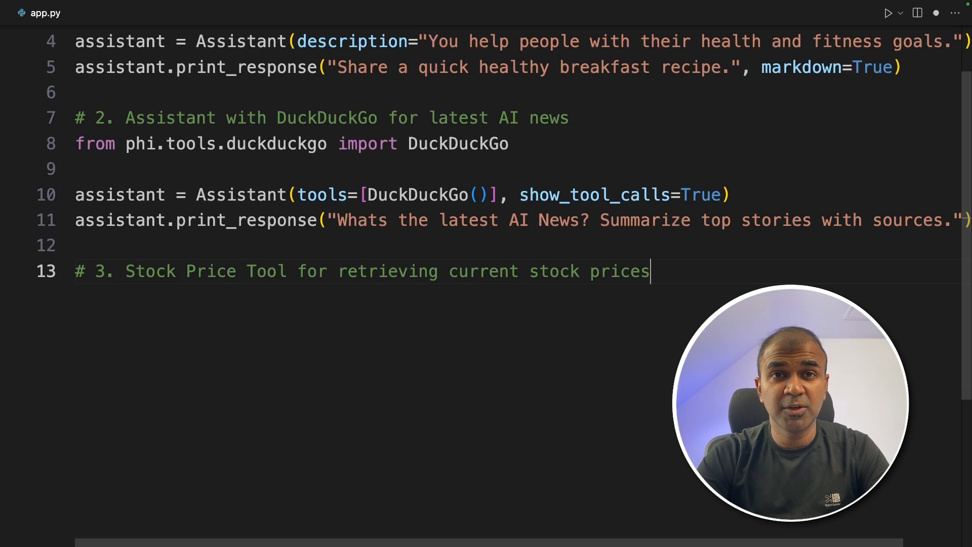
{"action": "type", "text": "import yfinance as yf"}
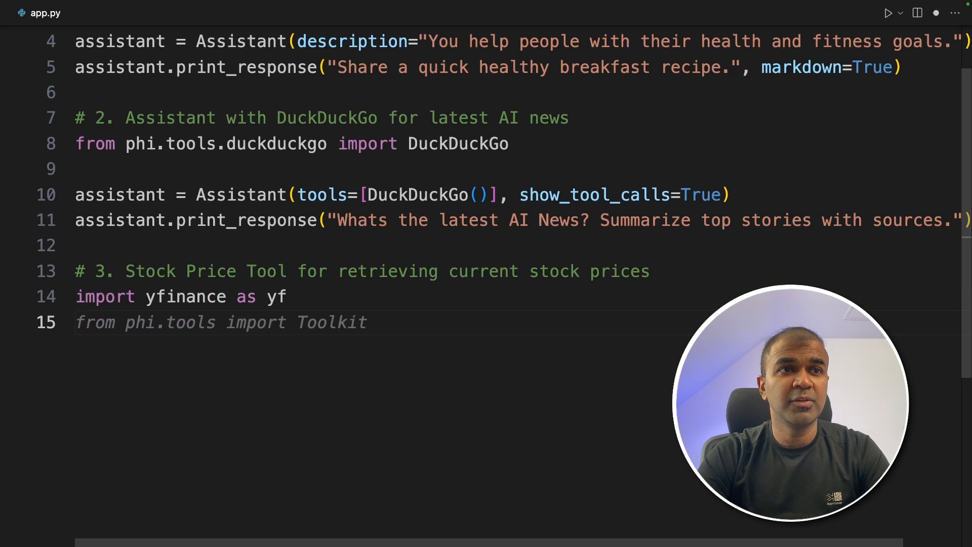
{"action": "key", "text": "Enter"}
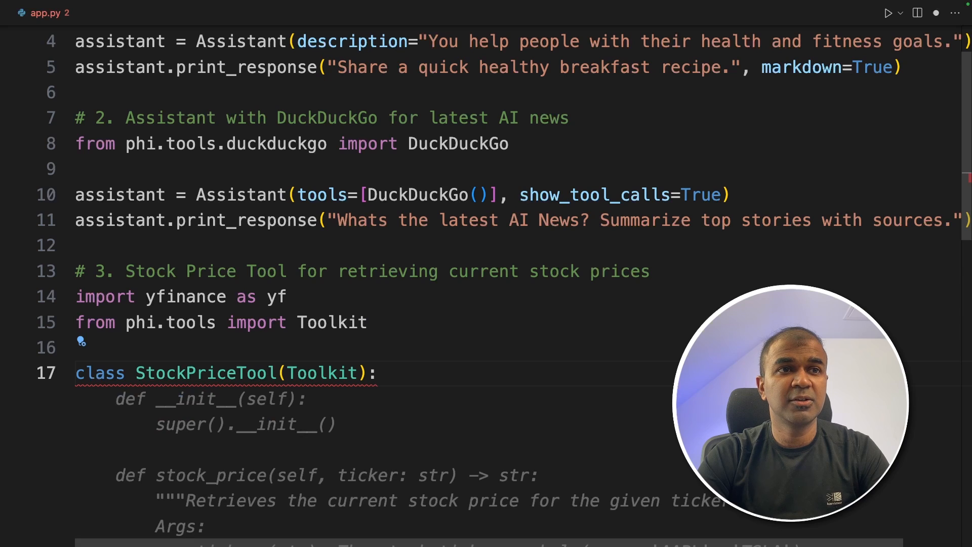
{"action": "scroll", "scroll_direction": "down", "scroll_amount": 3}
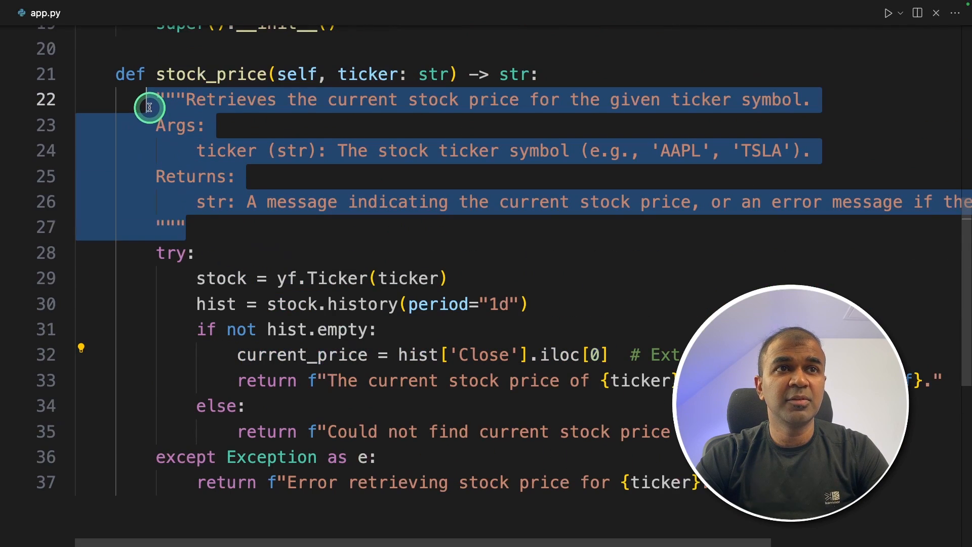
{"action": "mouse_move", "coordinate": [404, 180]}
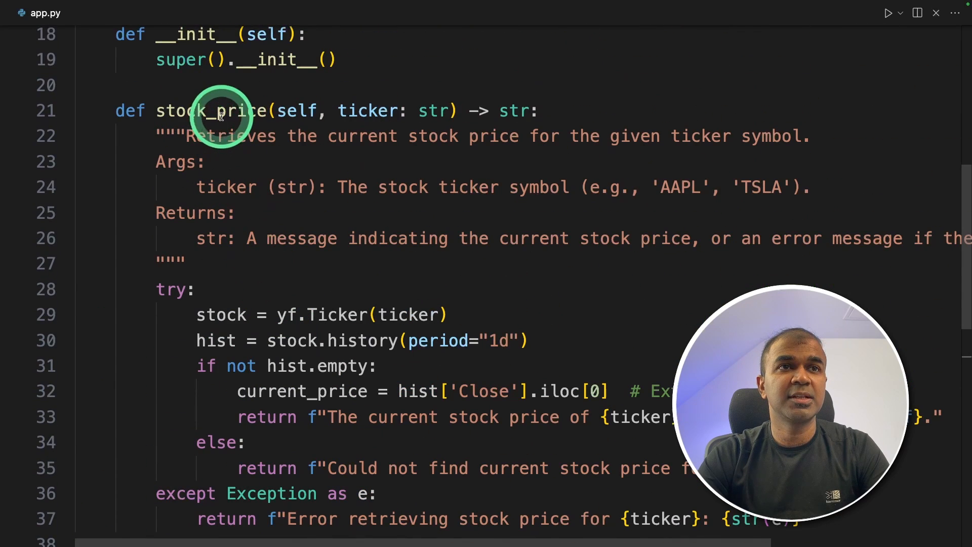
{"action": "scroll", "scroll_direction": "down", "scroll_amount": 3}
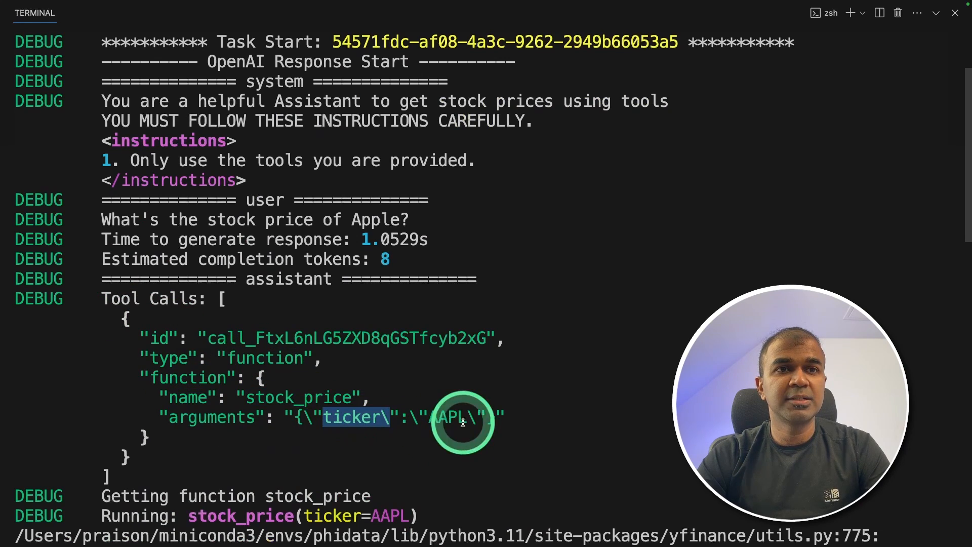
- Scroll the terminal output to Apple's $182.52 price, then return to app.py
{"action": "scroll", "scroll_direction": "down", "scroll_amount": 3}
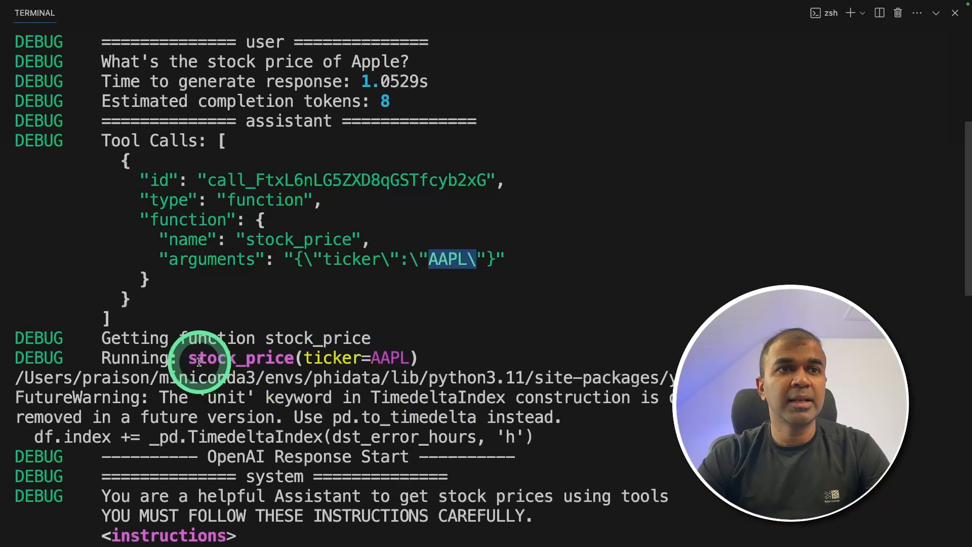
{"action": "scroll", "scroll_direction": "down", "scroll_amount": 3}
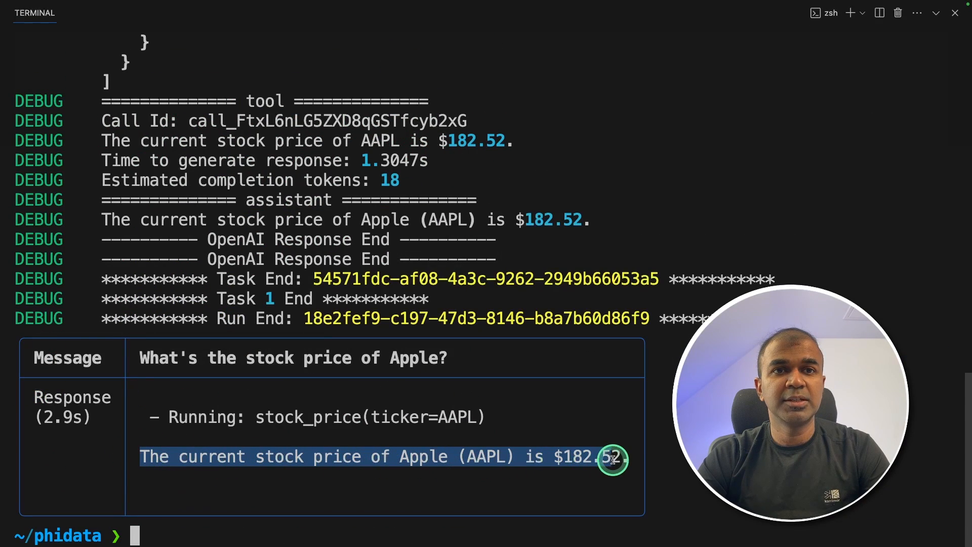
{"action": "left_click", "coordinate": [44, 12]}
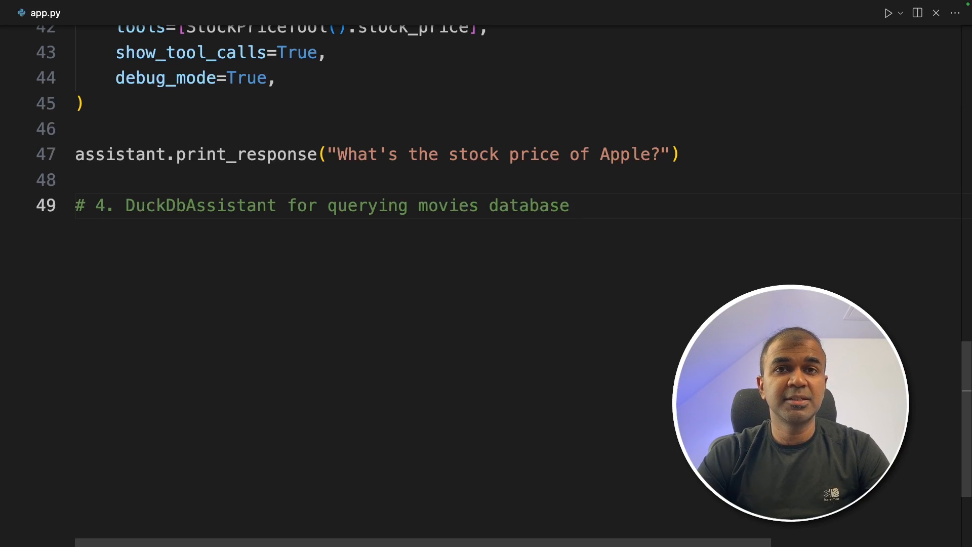
- Add the json and DuckDbAssistant imports for step 4 in app.py
{"action": "left_click", "coordinate": [569, 205]}
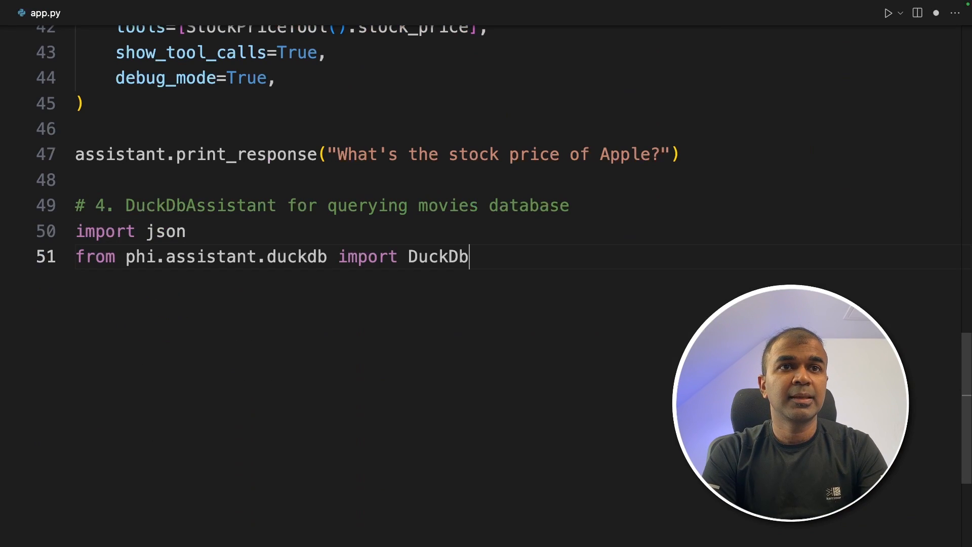
{"action": "type", "text": "duck"}
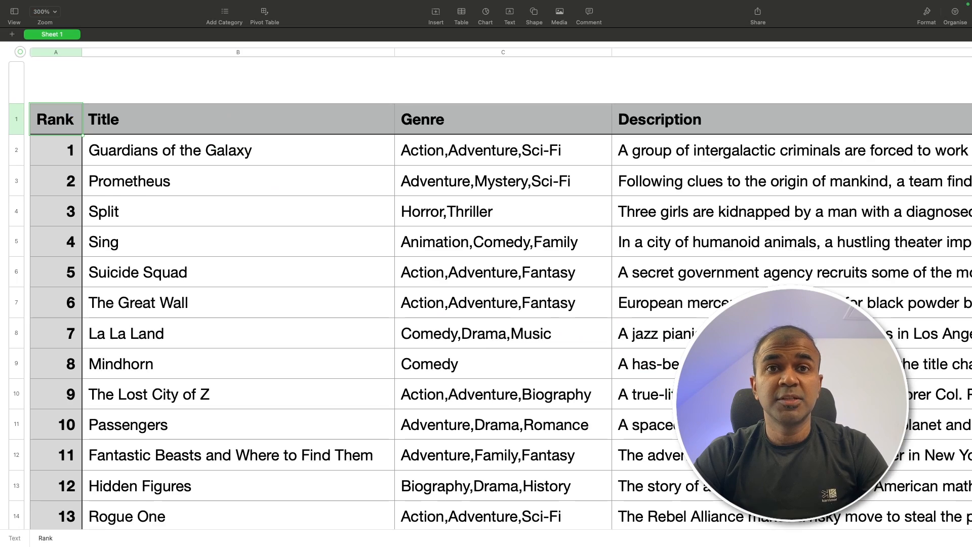
{"action": "left_click", "coordinate": [577, 150]}
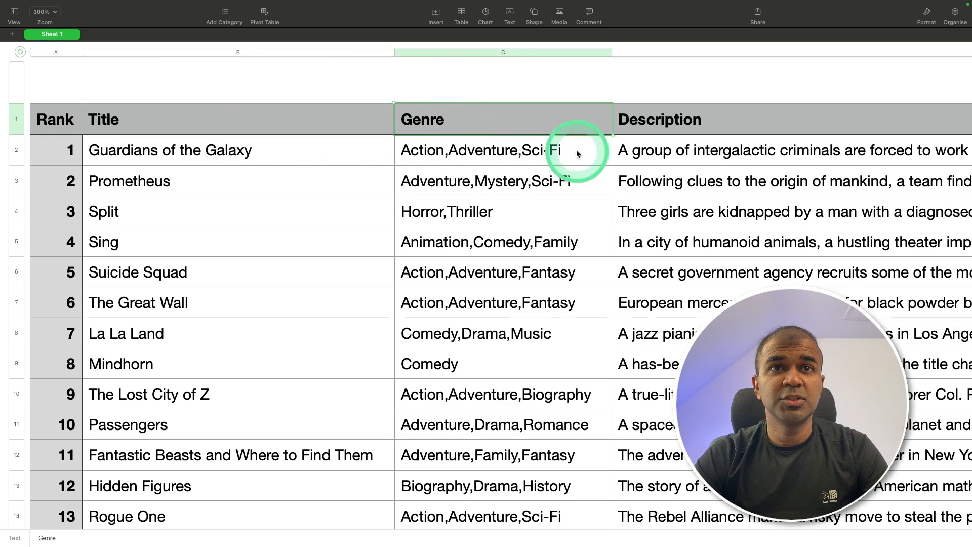
{"action": "scroll", "scroll_direction": "right", "scroll_amount": 3}
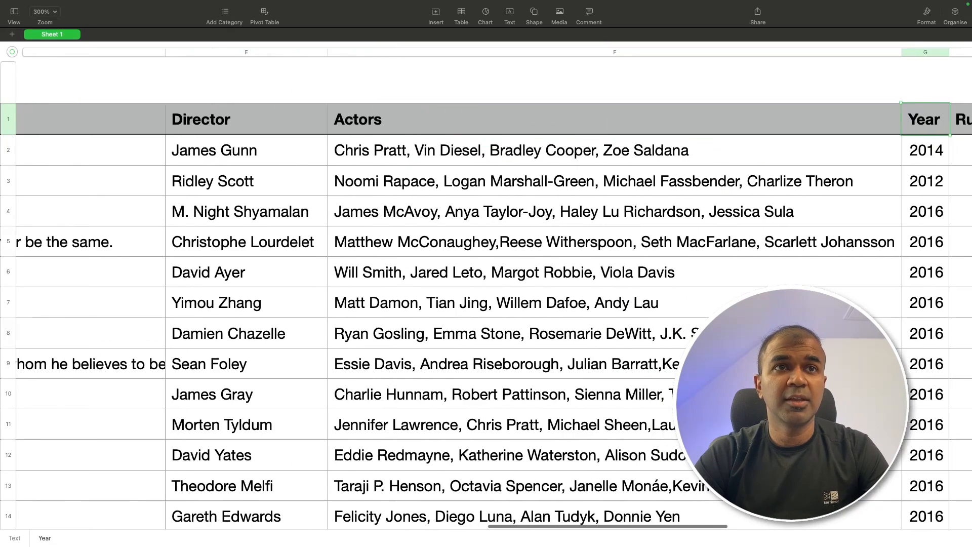
{"action": "scroll", "scroll_direction": "right", "scroll_amount": 3}
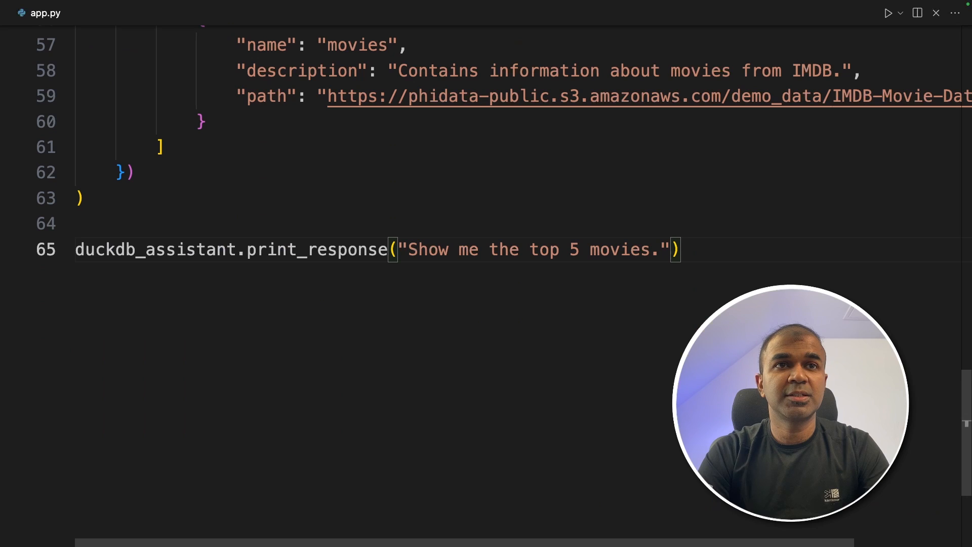
- Correct the DuckDbAssistant class name in the movies assistant constructor
{"action": "scroll", "scroll_direction": "up", "scroll_amount": 3}
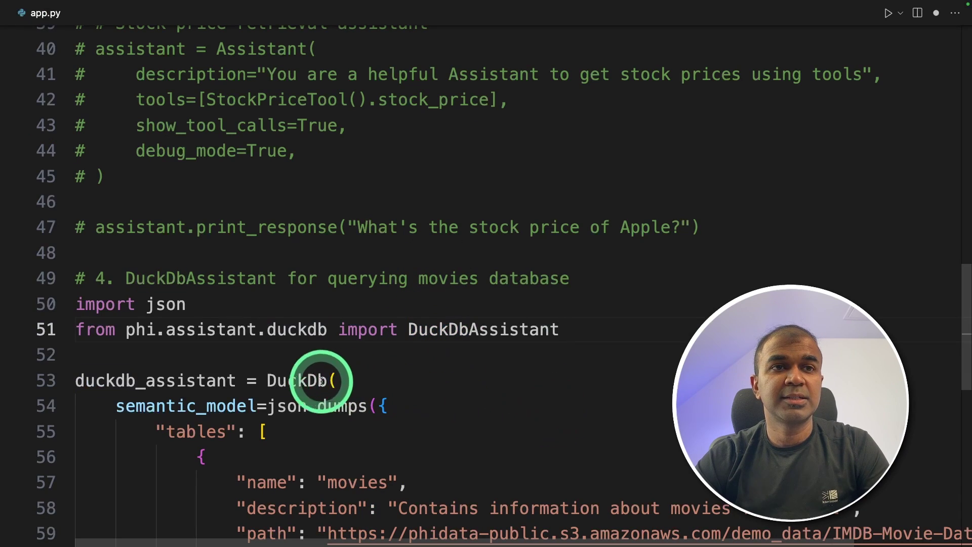
{"action": "left_click", "coordinate": [318, 380]}
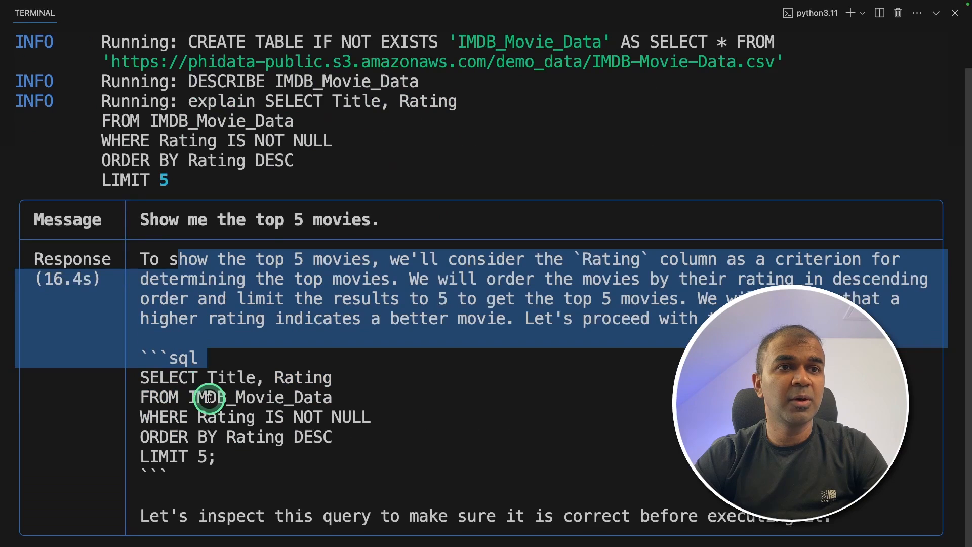
- Scroll through the terminal's SQL query answer listing the top 5 movies
{"action": "scroll", "scroll_direction": "down", "scroll_amount": 3}
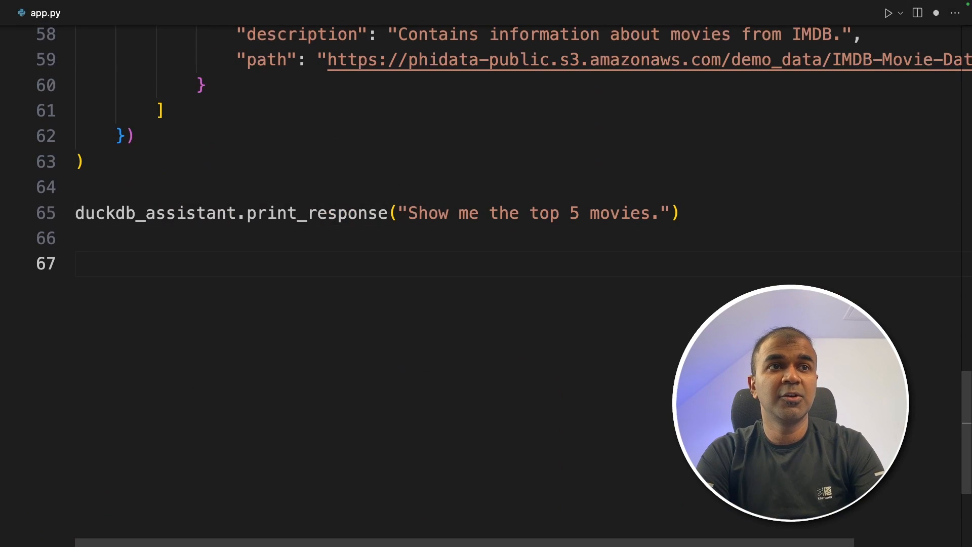
- Add the '# 5. PythonAssistant for calculating average movie rating' comment and import PythonAssistant
{"action": "type", "text": "# 5. PythonAssistant for calculating average movie rating"}
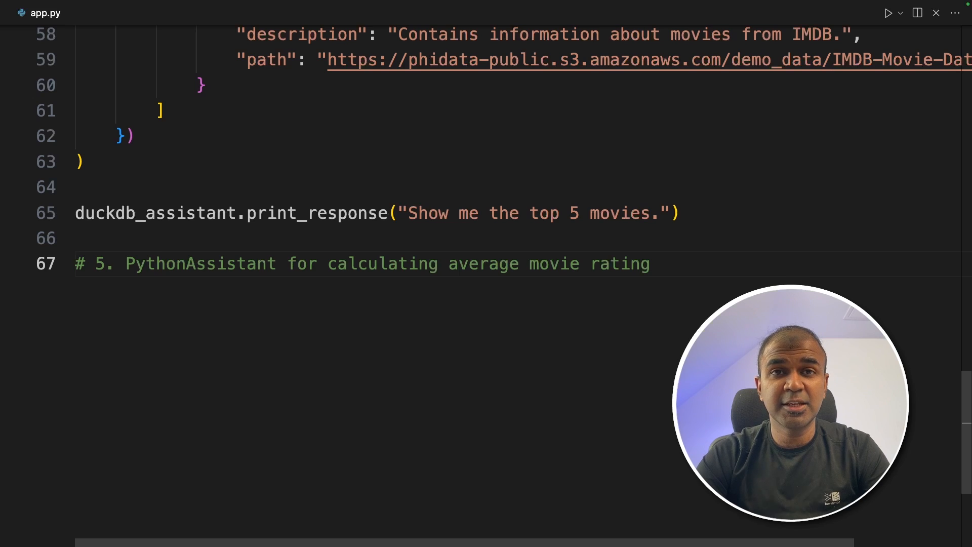
{"action": "type", "text": "from"}
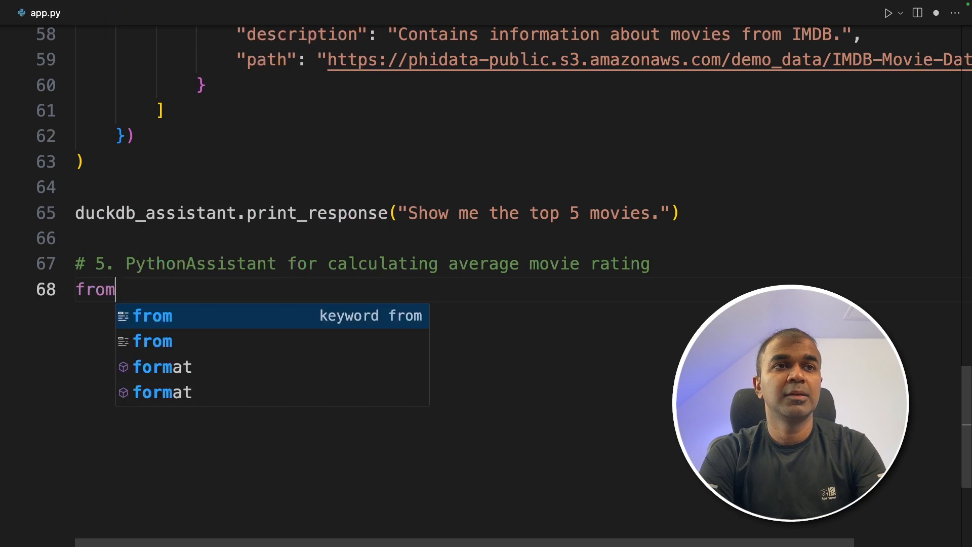
{"action": "type", "text": "phi.assistant.python import PythonAssistant"}
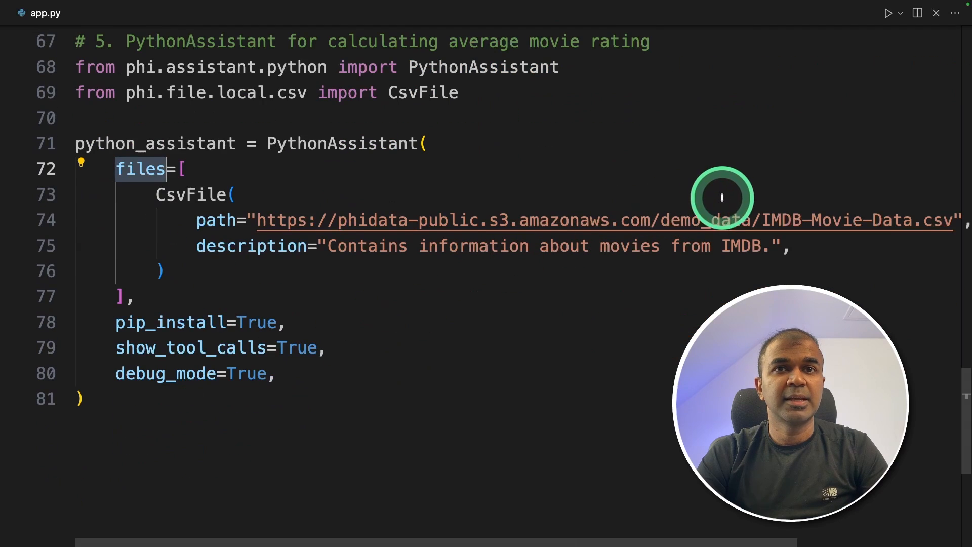
{"action": "mouse_move", "coordinate": [796, 241]}
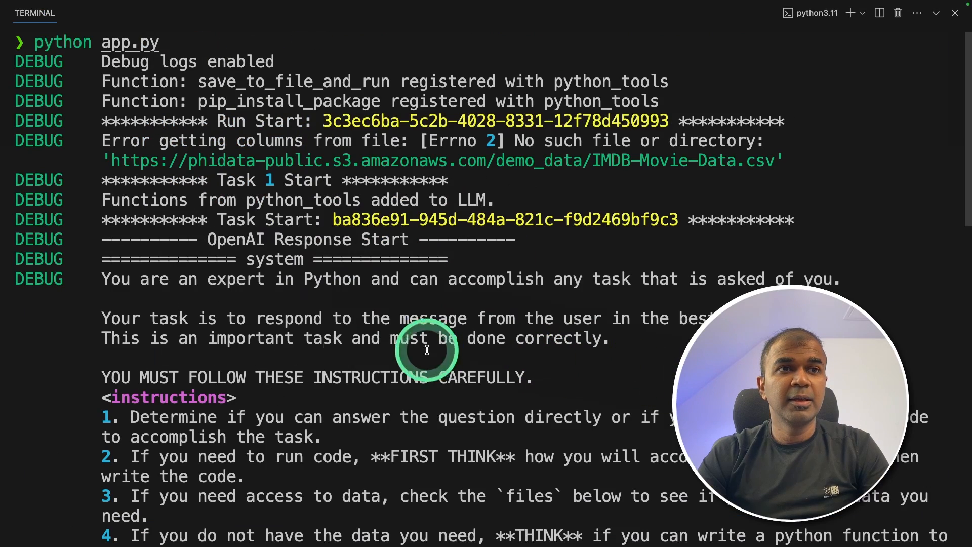
- Scroll the terminal to the save_to_file_and_run tool call and the 6.72 average rating
{"action": "scroll", "scroll_direction": "down", "scroll_amount": 3}
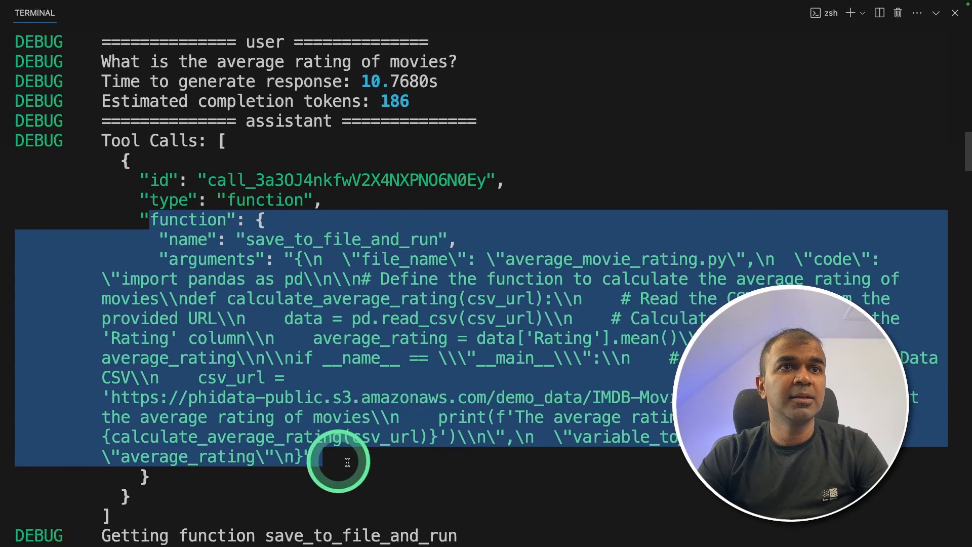
{"action": "scroll", "scroll_direction": "down", "scroll_amount": 3}
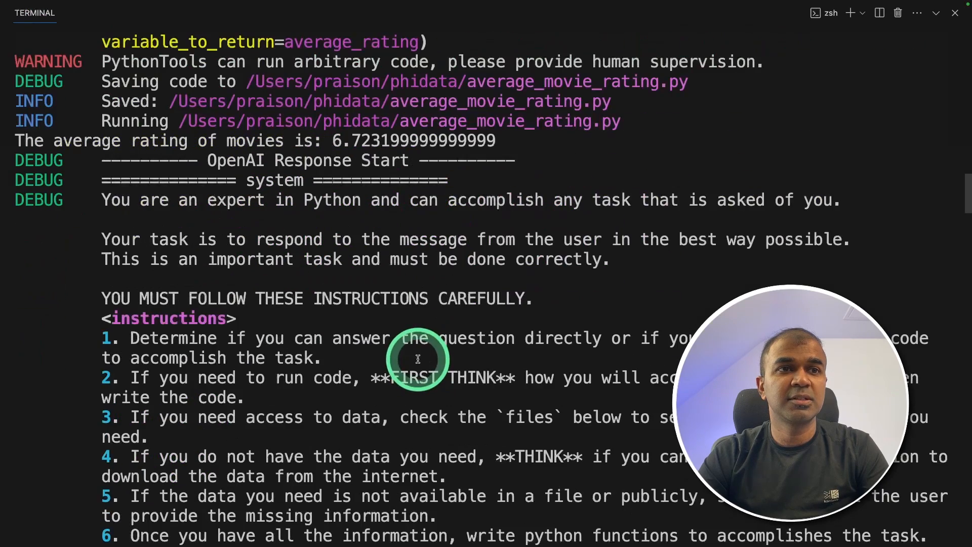
{"action": "scroll", "scroll_direction": "down", "scroll_amount": 3}
{"action": "type", "text": "brew install postgresql"}
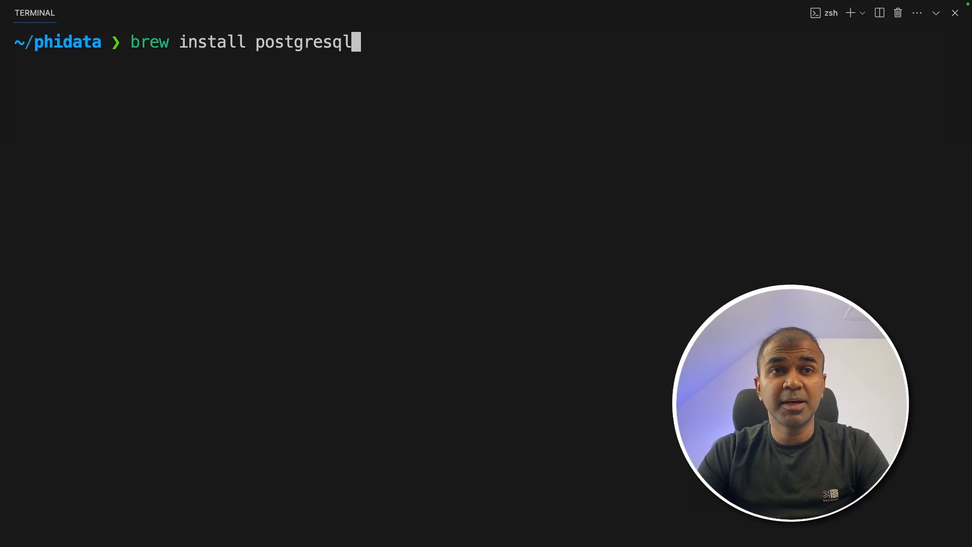
- In the terminal, run 'brew services start postgresql' and enter 'psql postgres'
{"action": "left_click", "coordinate": [551, 257]}
{"action": "type", "text": "c"}
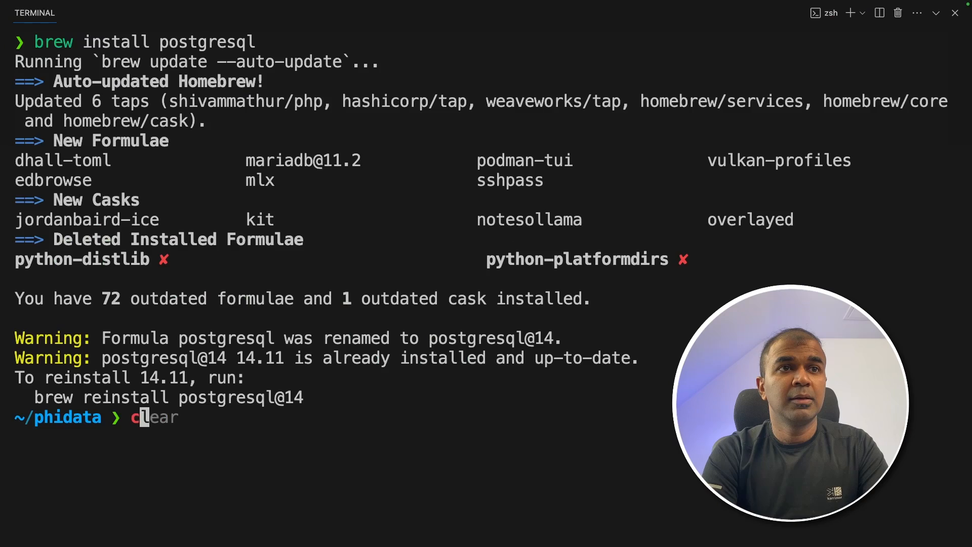
{"action": "type", "text": "brew services start postgresql"}
{"action": "type", "text": "brew install pgvector"}
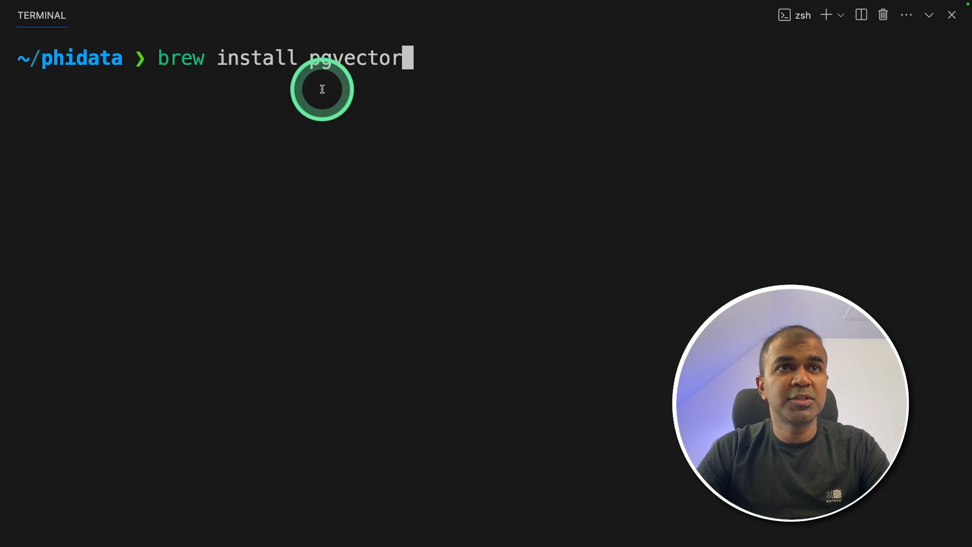
{"action": "type", "text": "psql postgres"}
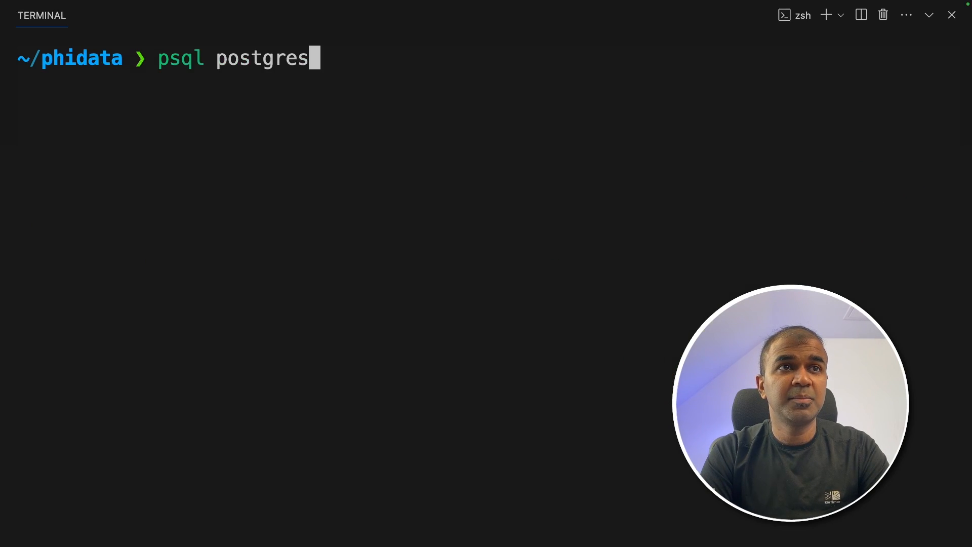
{"action": "type", "text": "CREATE DATABASE ai;"}
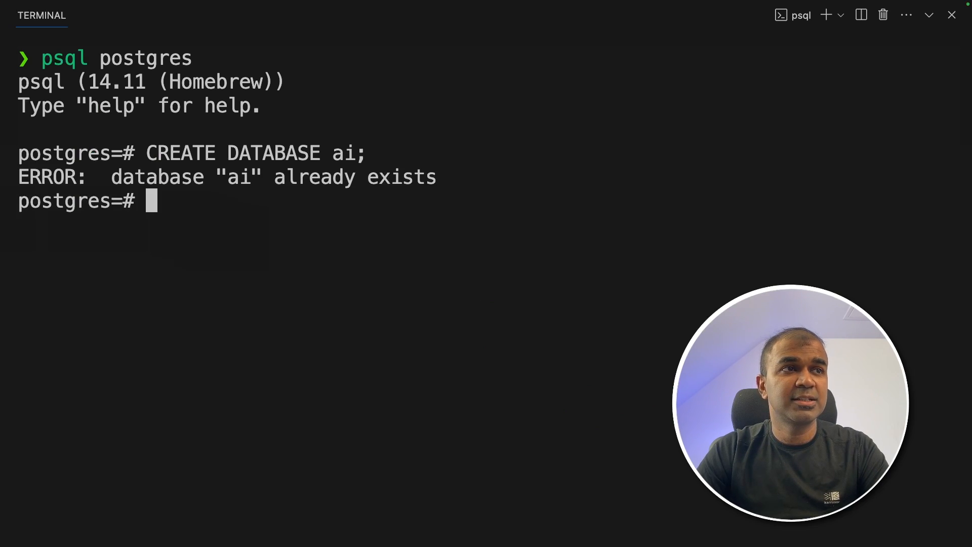
{"action": "type", "text": "CREATE ROLE ai WITH LOGIN PASSWORD 'ai';"}
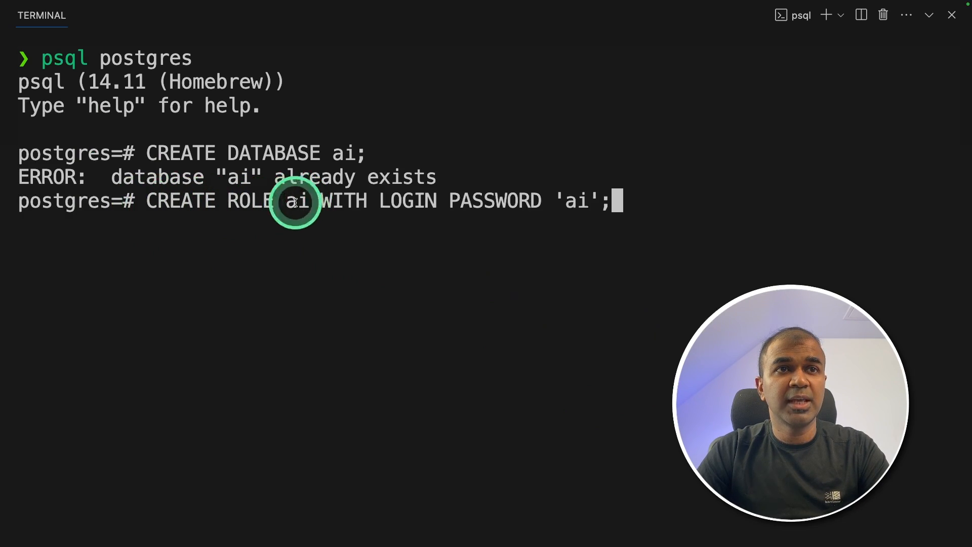
{"action": "double_click", "coordinate": [577, 201]}
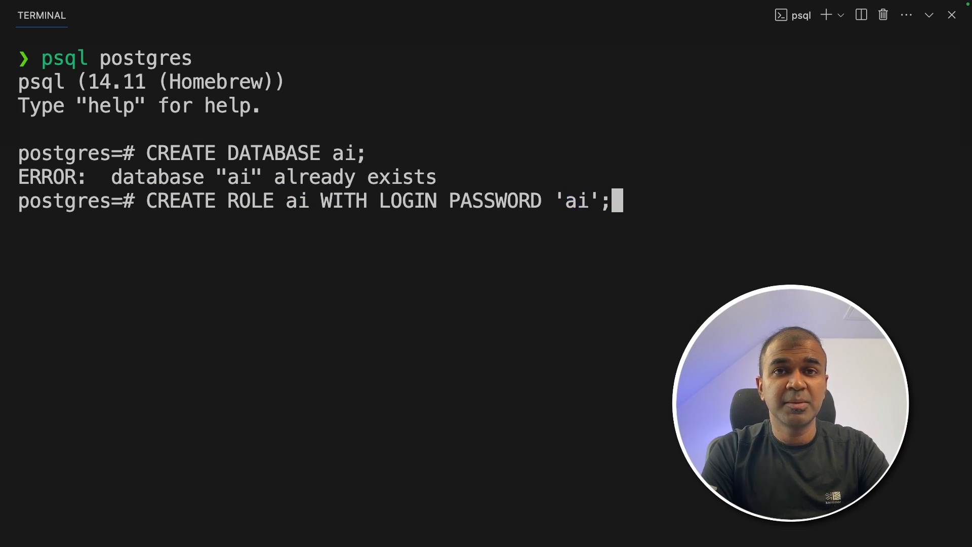
{"action": "key", "text": "Return"}
{"action": "type", "text": "GRANT ALL PRIVILEGES ON DATABASE ai TO ai;"}
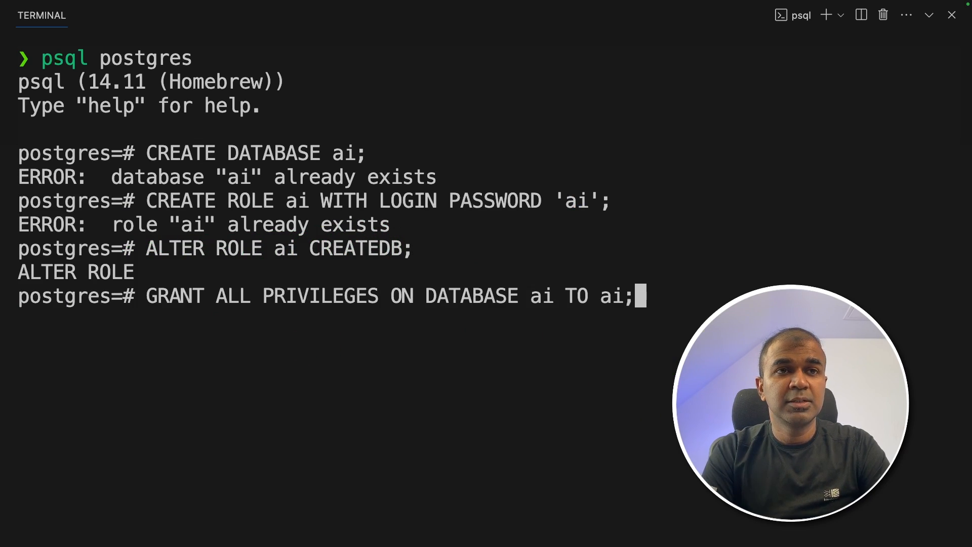
- Connect to the ai database and enable the vector extension
{"action": "type", "text": "\\c ai"}
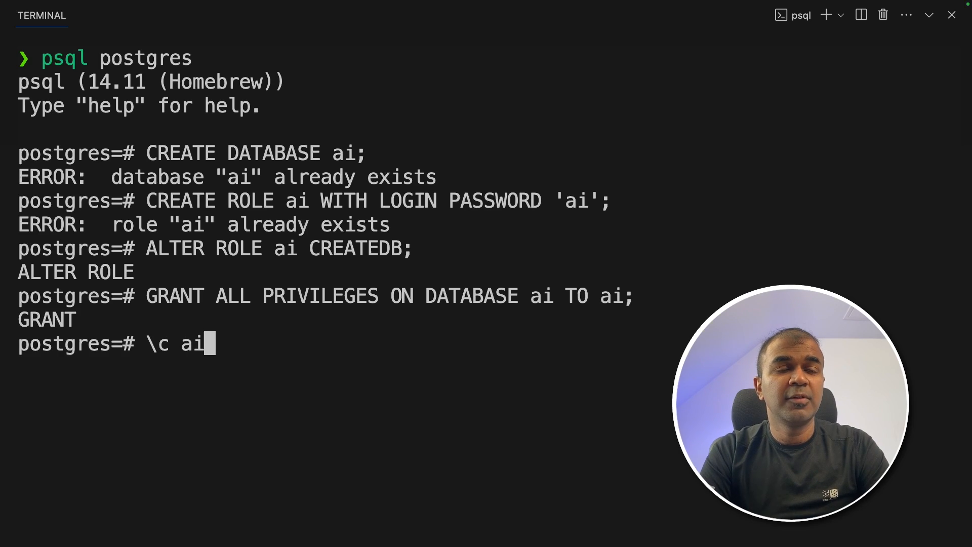
{"action": "key", "text": "Return"}
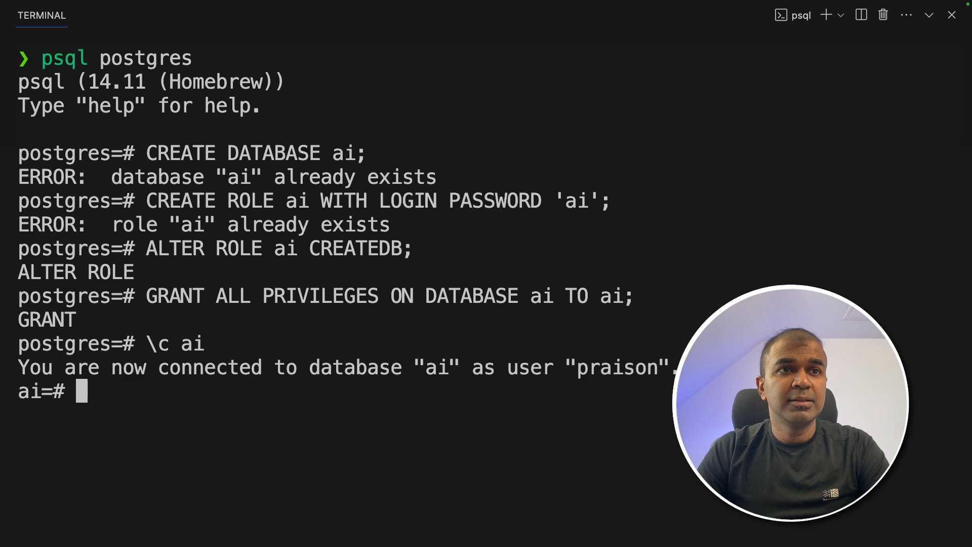
{"action": "type", "text": "CREATE EXTENSION vector;"}
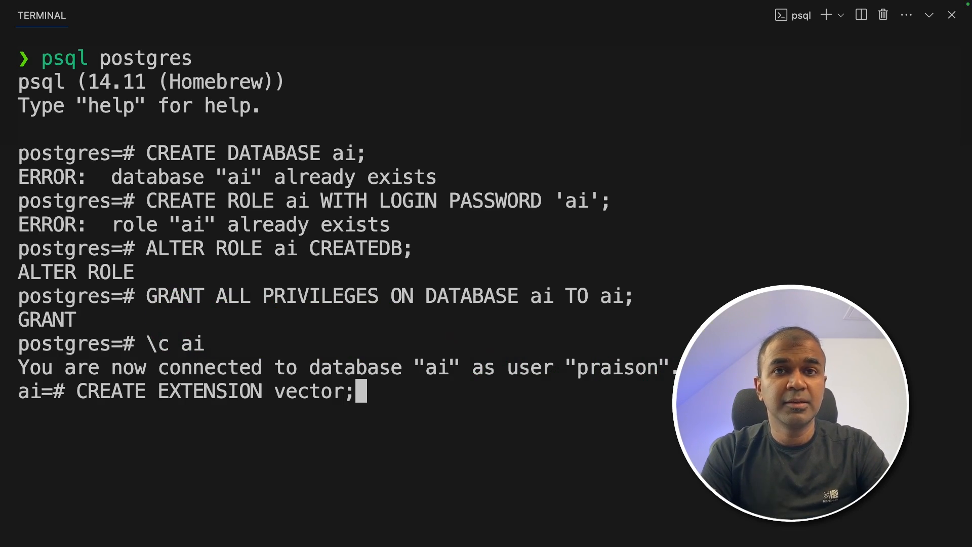
{"action": "key", "text": "Return"}
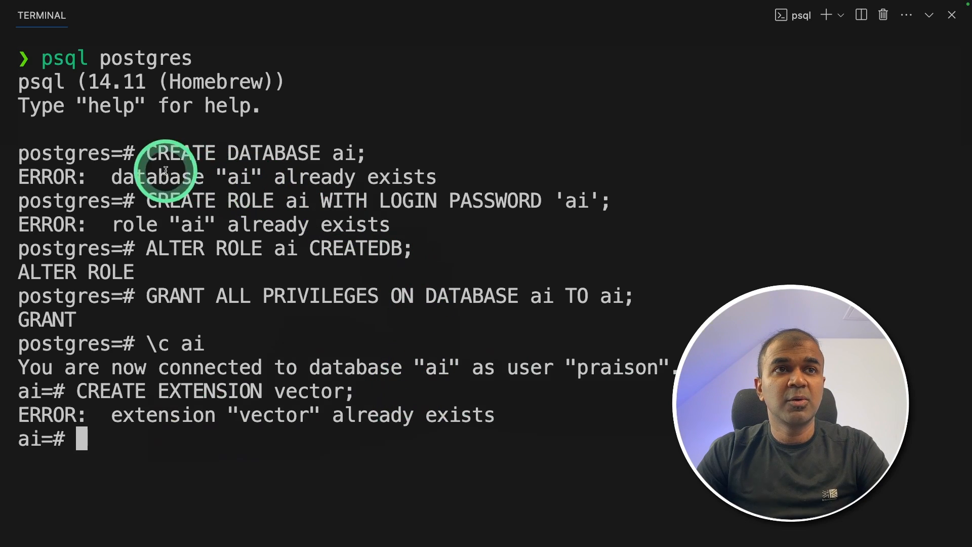
{"action": "double_click", "coordinate": [254, 152]}
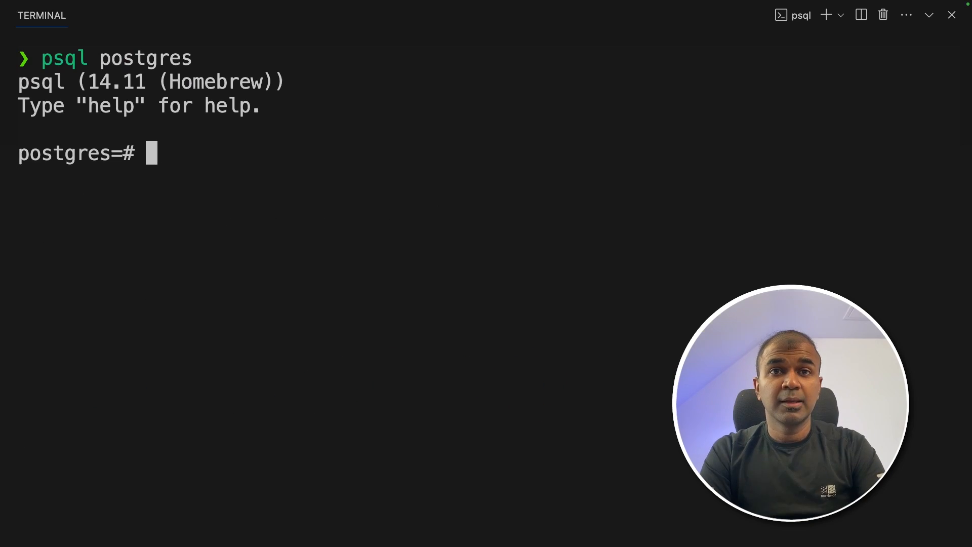
{"action": "type", "text": "\\"}
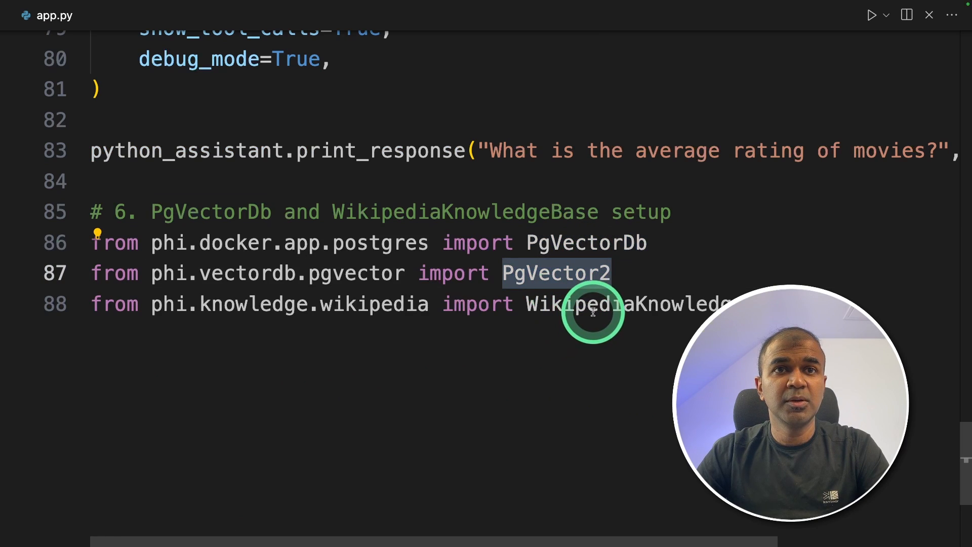
- Write the PgVectorDb, knowledge base and assistant code, loading with recreate=False
{"action": "type", "text": "vector_db = PgVectorDb("}
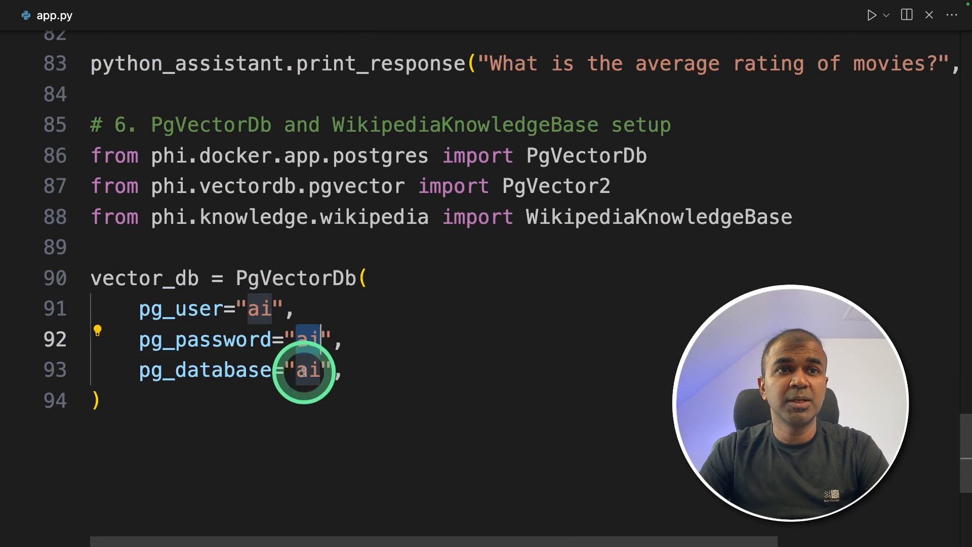
{"action": "type", "text": "kno"}
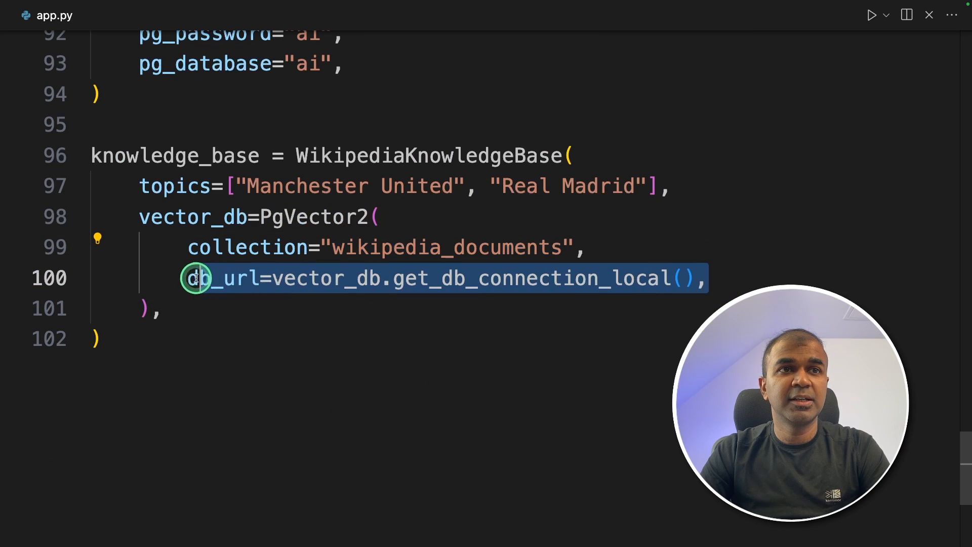
{"action": "mouse_move", "coordinate": [388, 235]}
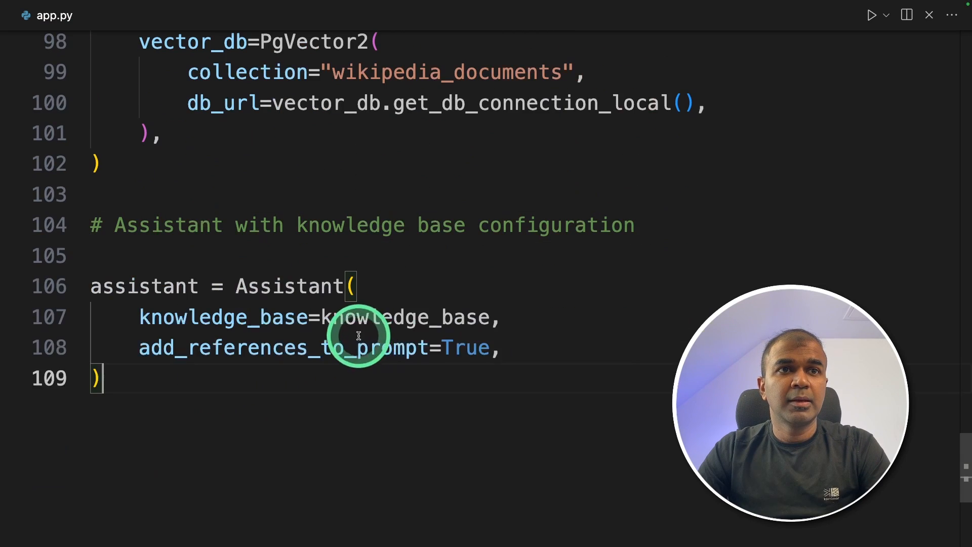
{"action": "type", "text": "assistant.knowlege_base.load("}
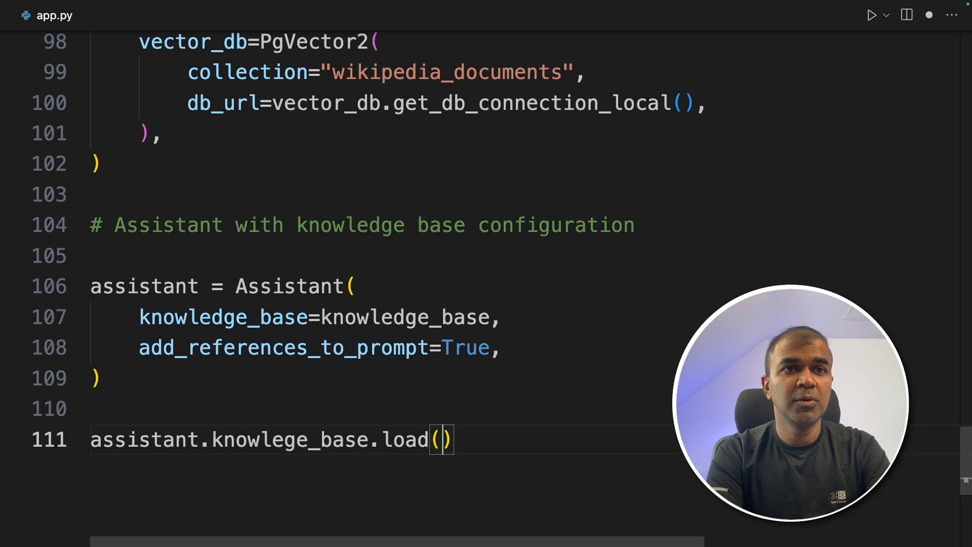
{"action": "type", "text": "recreate=False"}
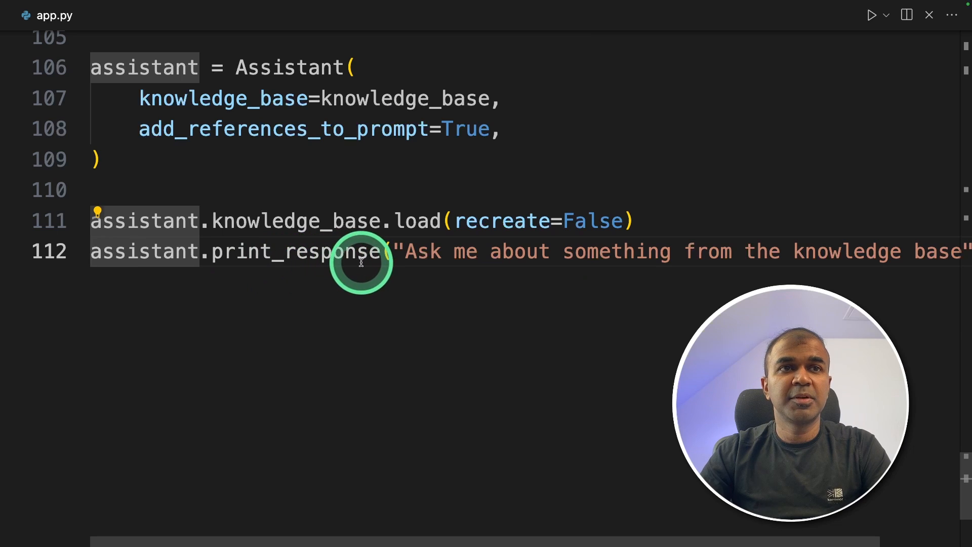
{"action": "mouse_move", "coordinate": [809, 260]}
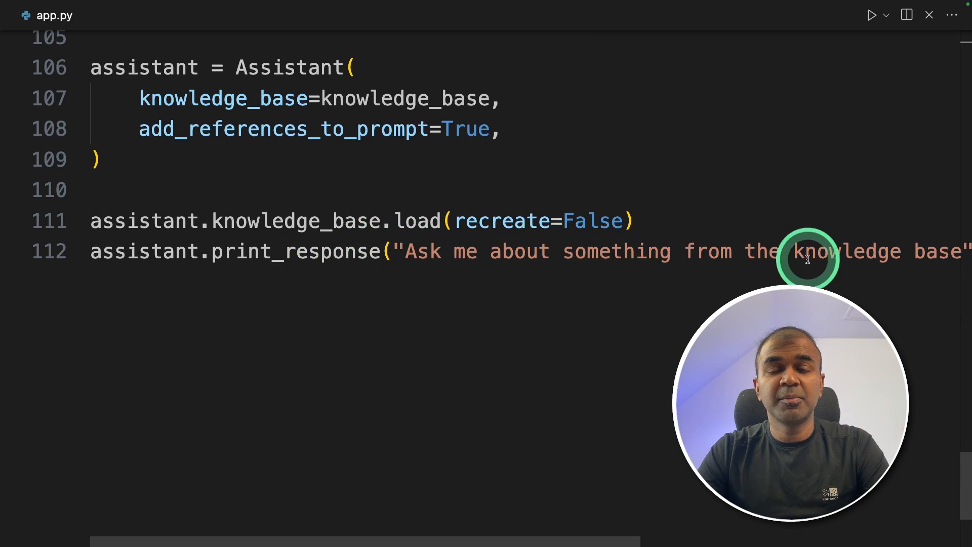
{"action": "scroll", "scroll_direction": "up", "scroll_amount": 3}
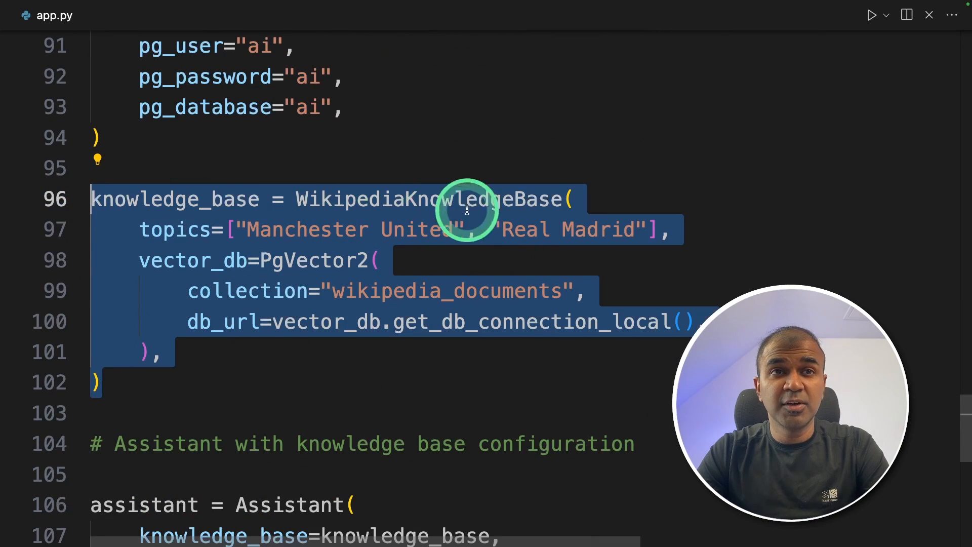
{"action": "mouse_move", "coordinate": [497, 253]}
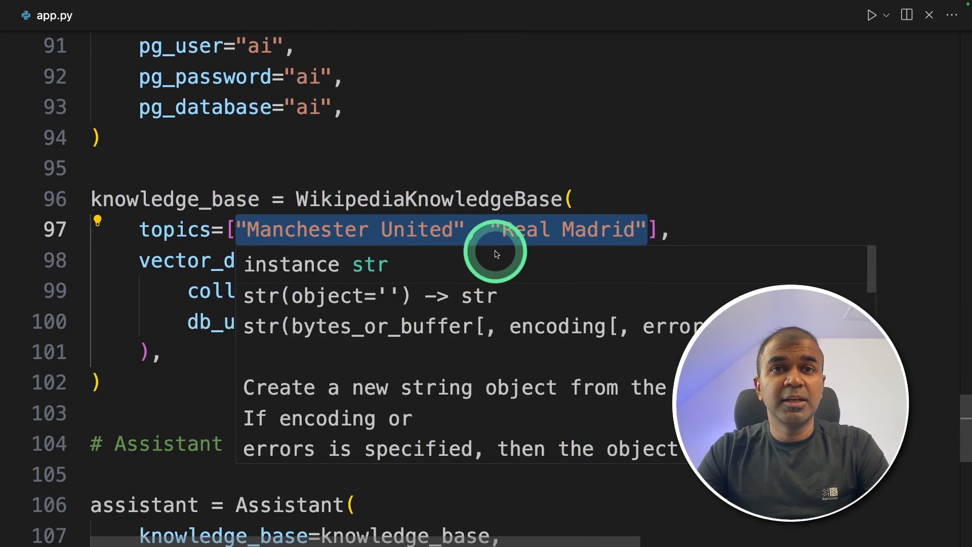
{"action": "scroll", "scroll_direction": "down", "scroll_amount": 3}
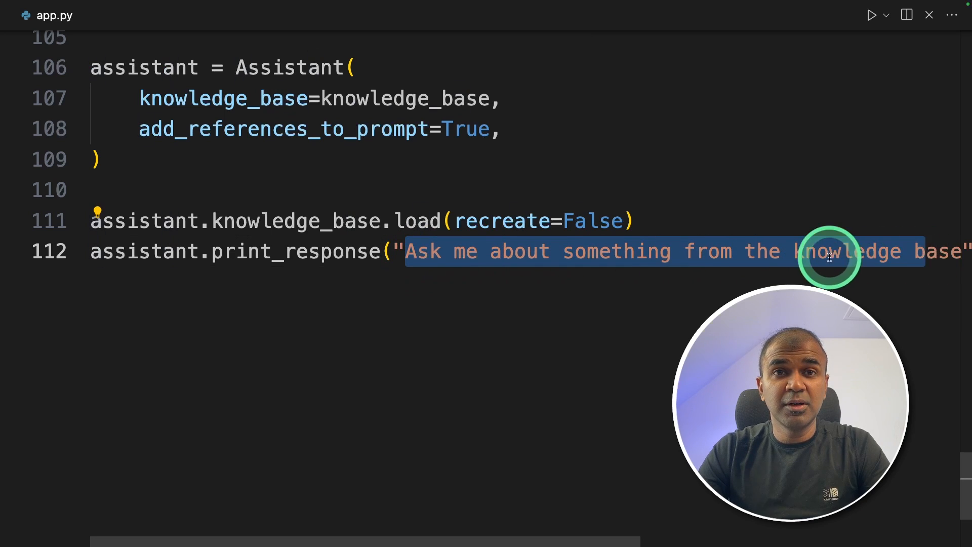
{"action": "scroll", "scroll_direction": "up", "scroll_amount": 3}
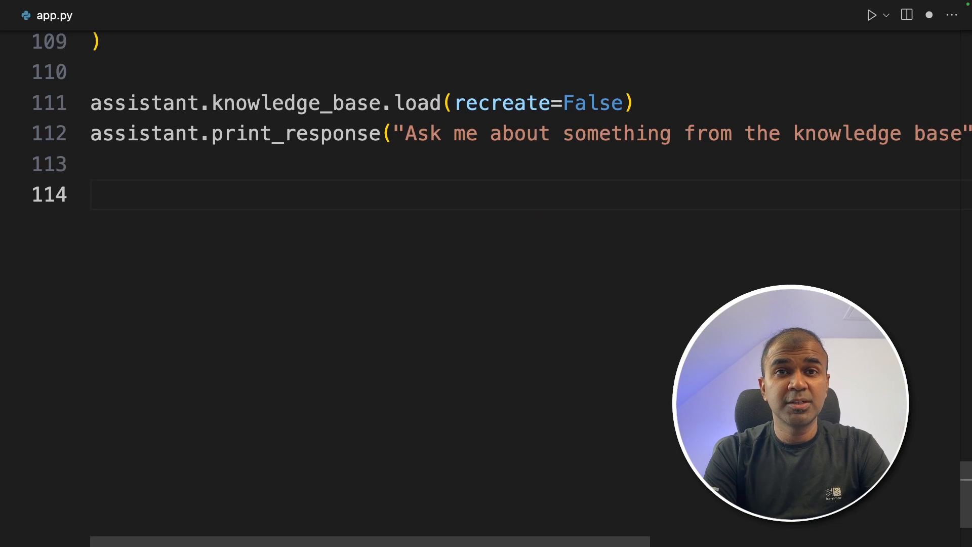
{"action": "type", "text": "# 7. Ollama Integration"}
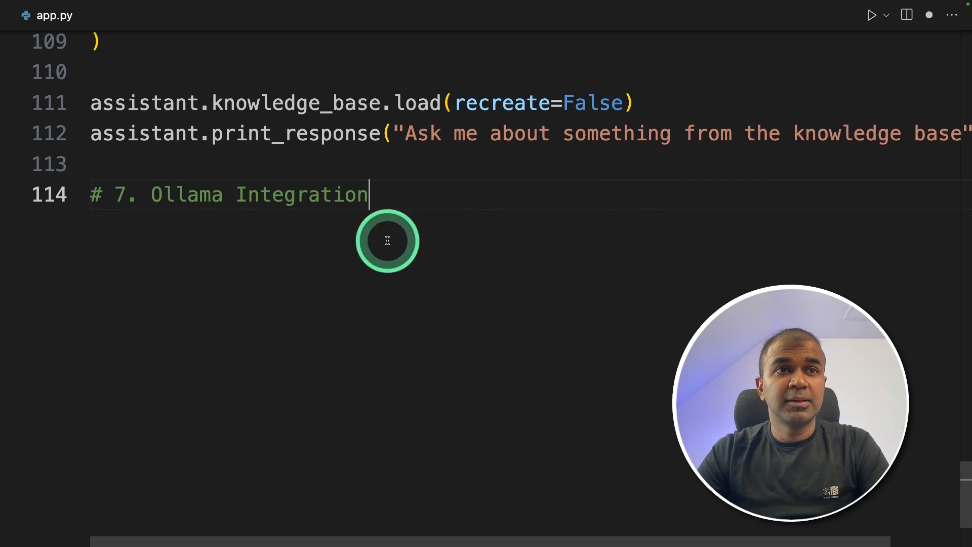
{"action": "type", "text": "from phi.llm.ollama import Ollama"}
{"action": "type", "text": "prompt"}
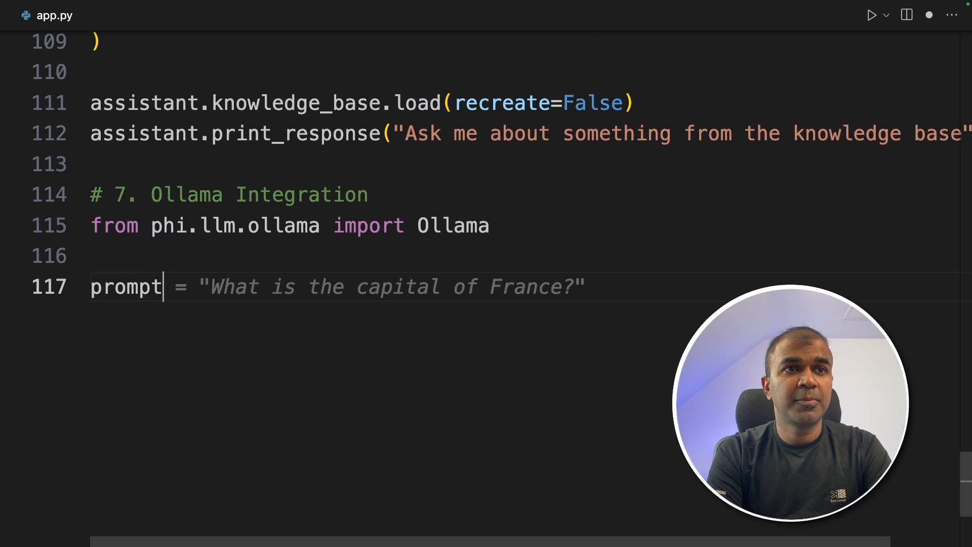
{"action": "type", "text": "Who are you and who created you? Answer in 1 short sentence.\""}
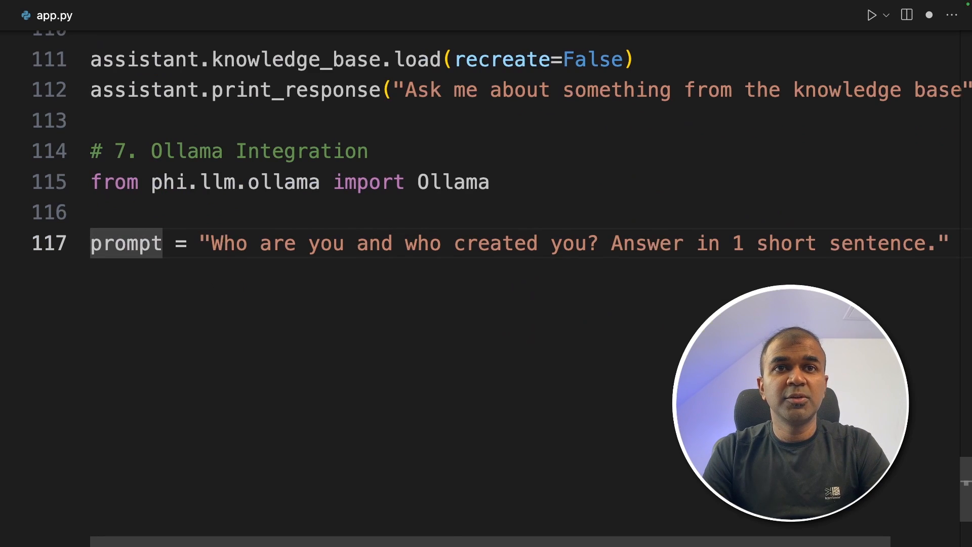
{"action": "type", "text": "temp = 0.3"}
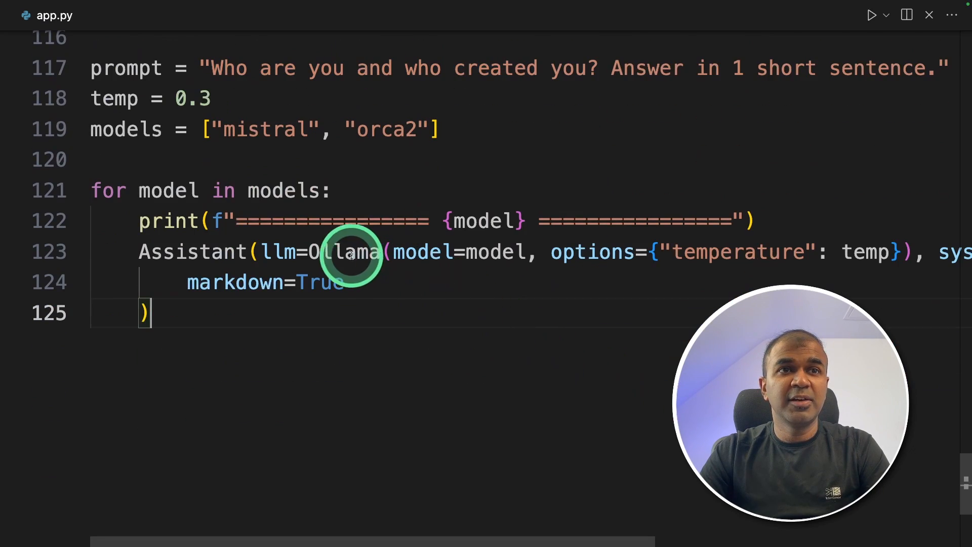
{"action": "double_click", "coordinate": [465, 251]}
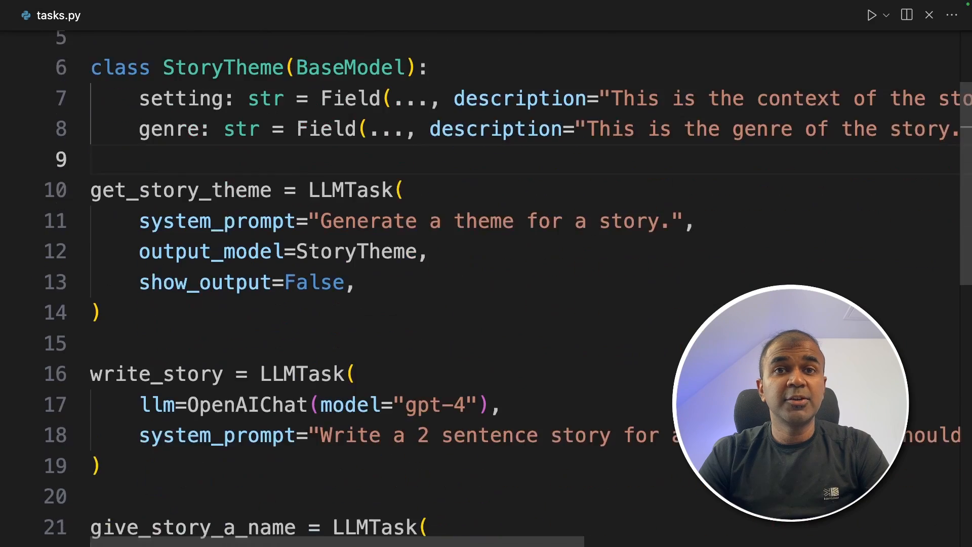
- Scroll through tasks.py's LLMTask definitions and the story_assistant
{"action": "scroll", "scroll_direction": "up", "scroll_amount": 3}
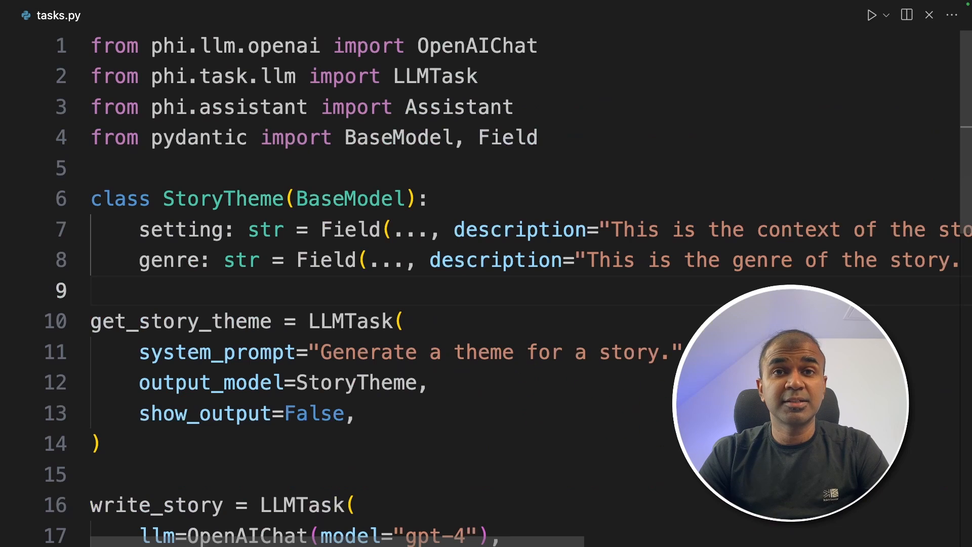
{"action": "scroll", "scroll_direction": "down", "scroll_amount": 3}
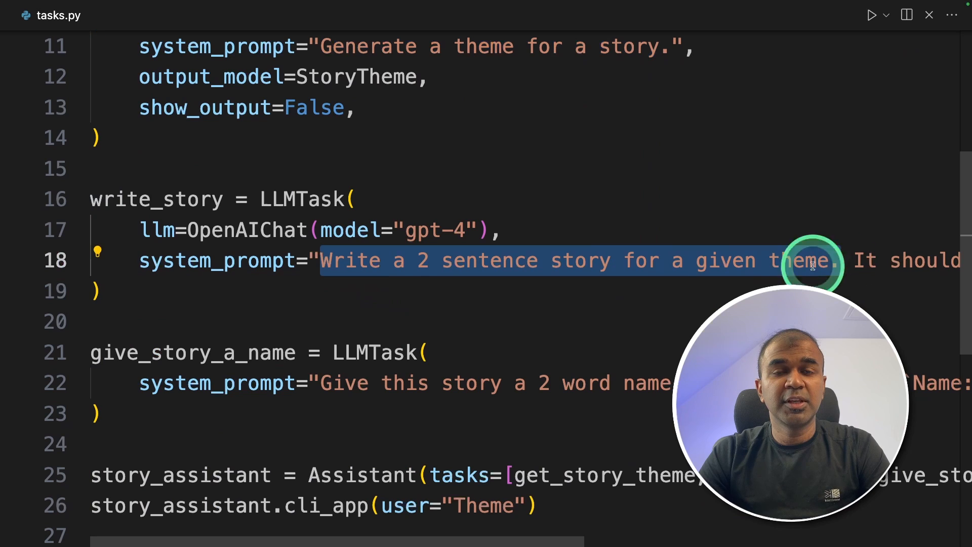
{"action": "scroll", "scroll_direction": "down", "scroll_amount": 3}
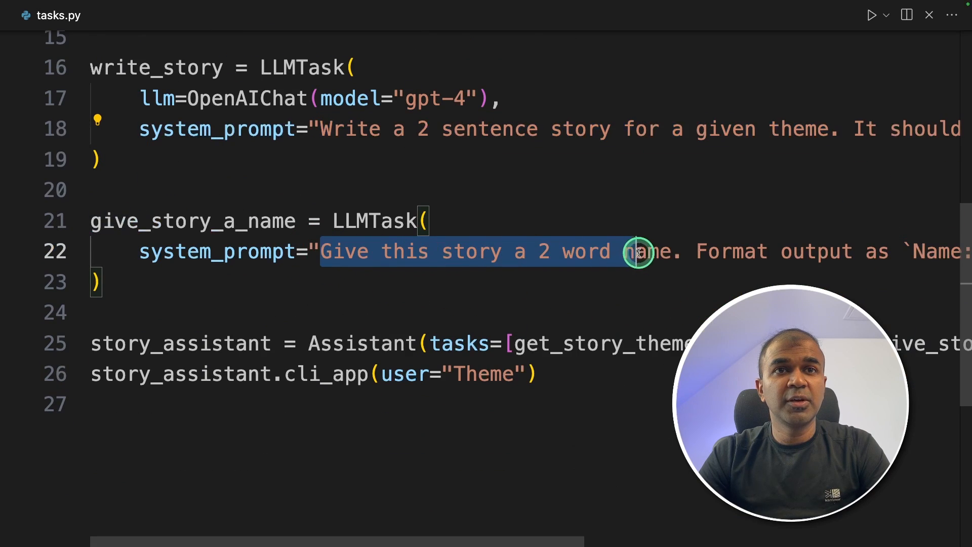
{"action": "scroll", "scroll_direction": "up", "scroll_amount": 3}
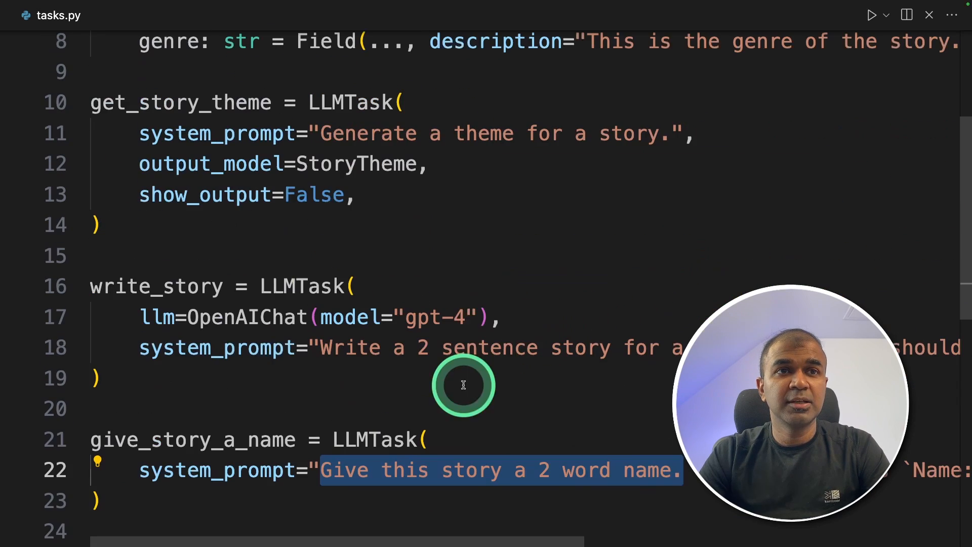
{"action": "scroll", "scroll_direction": "down", "scroll_amount": 3}
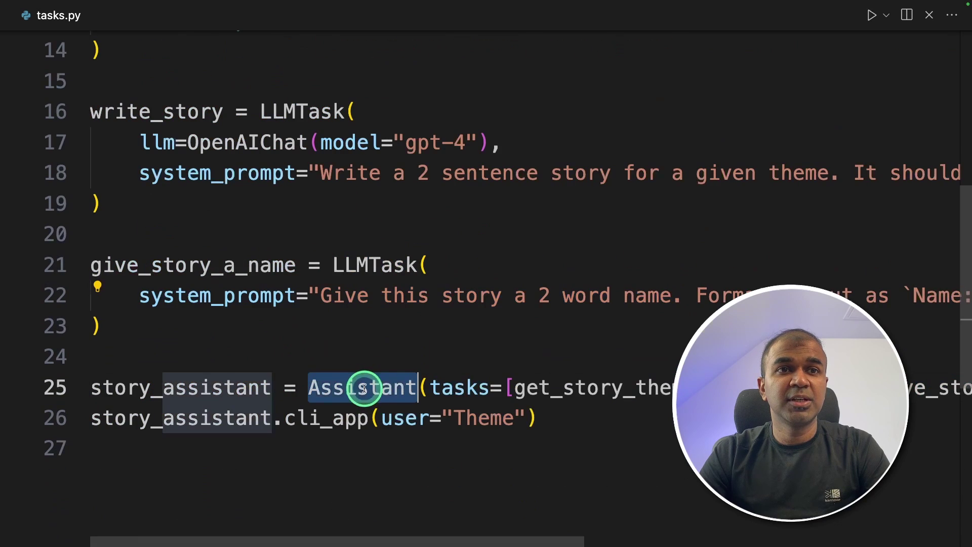
{"action": "scroll", "scroll_direction": "up", "scroll_amount": 3}
{"action": "type", "text": "Rom C"}
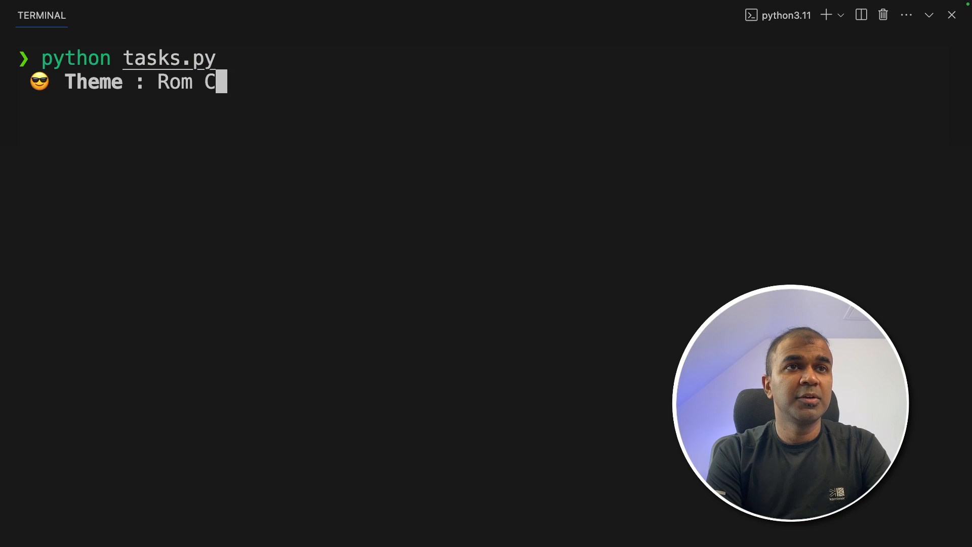
- Submit 'Rom Com' as the story theme to get the 'Latte Love' story
{"action": "key", "text": "Return"}
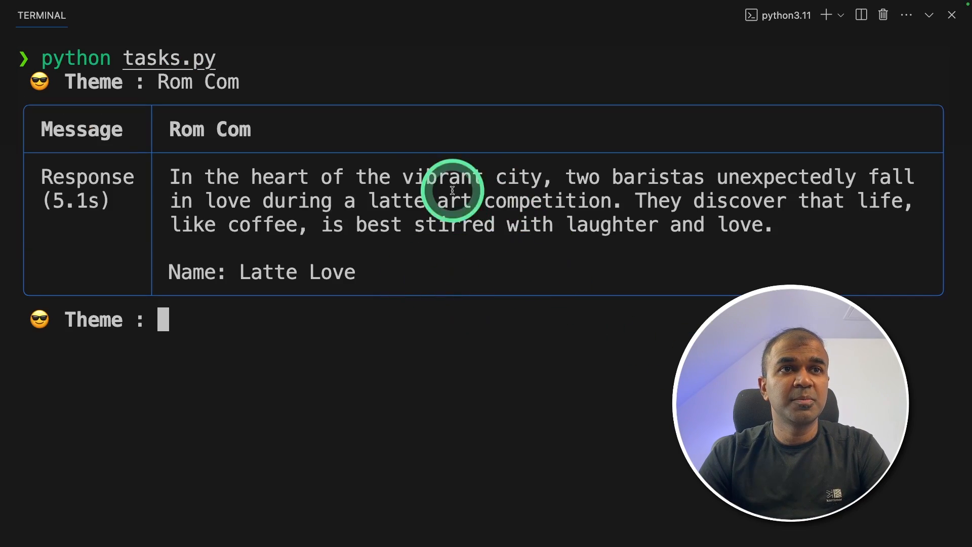
{"action": "mouse_move", "coordinate": [779, 226]}
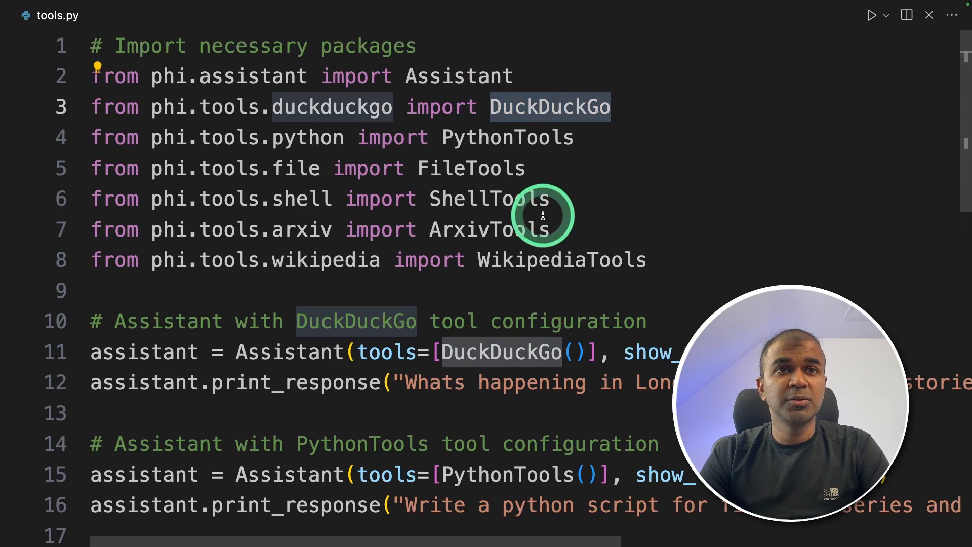
- Highlight the ArxivTools import in tools.py and scroll through the assistant configurations
{"action": "double_click", "coordinate": [472, 168]}
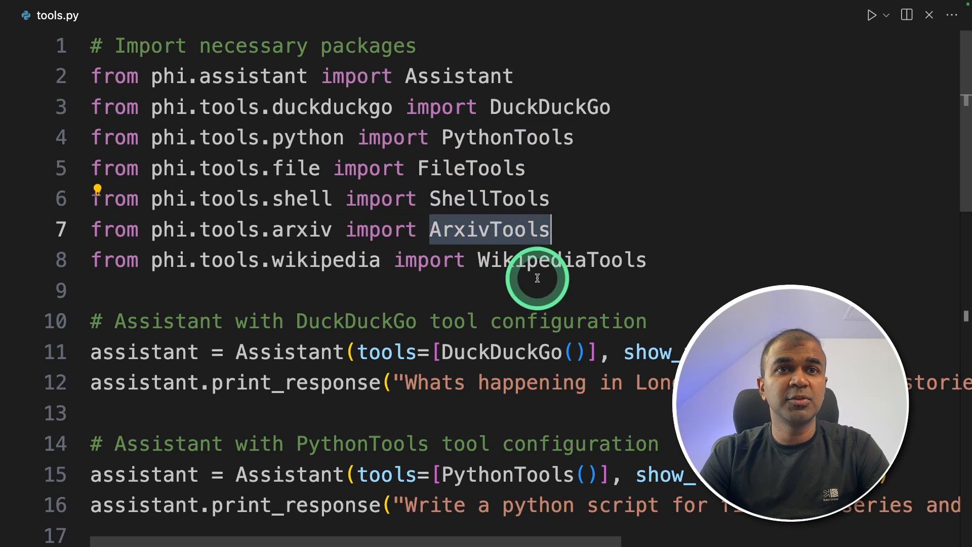
{"action": "scroll", "scroll_direction": "down", "scroll_amount": 3}
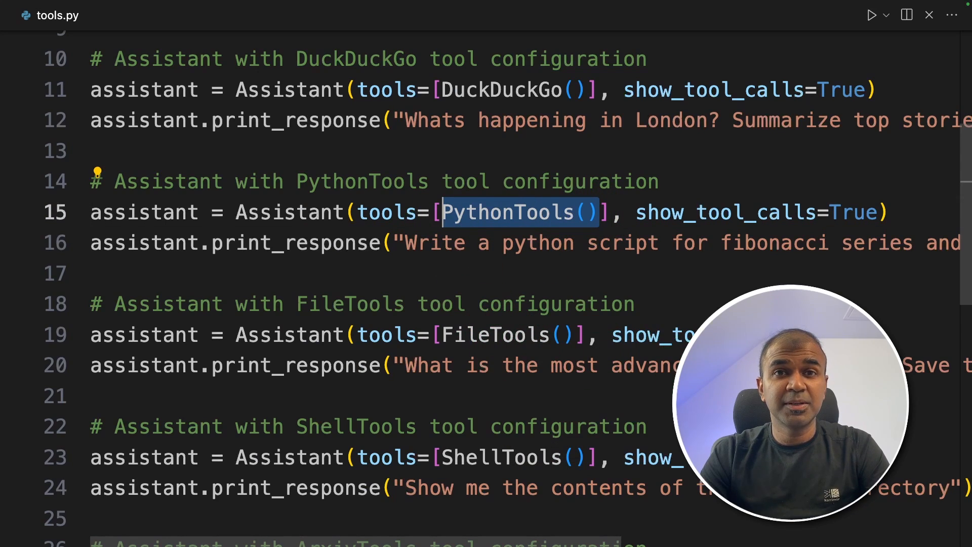
{"action": "scroll", "scroll_direction": "up", "scroll_amount": 3}
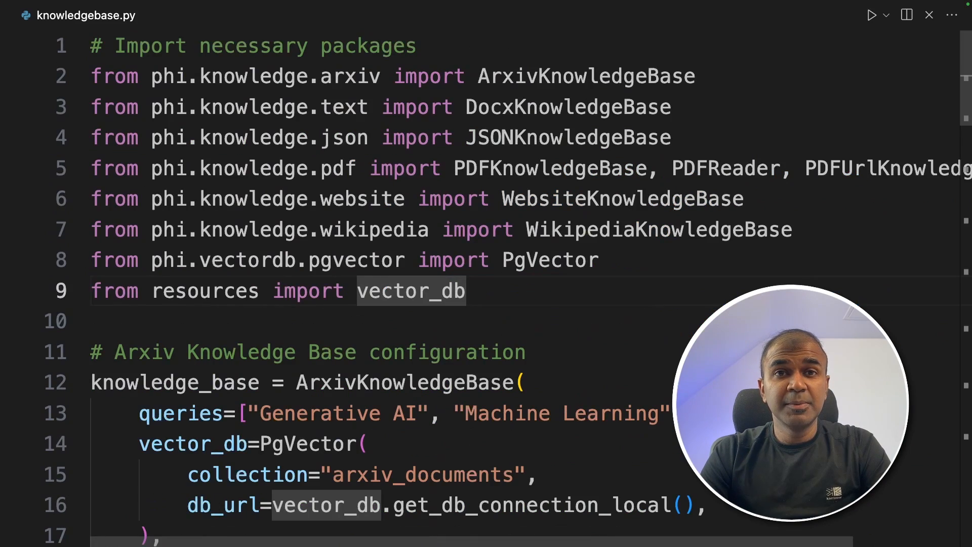
- Scroll through the Arxiv, Docx, JSON, PDF, website and Wikipedia blocks, then highlight ArxivKnowledgeBase
{"action": "scroll", "scroll_direction": "down", "scroll_amount": 3}
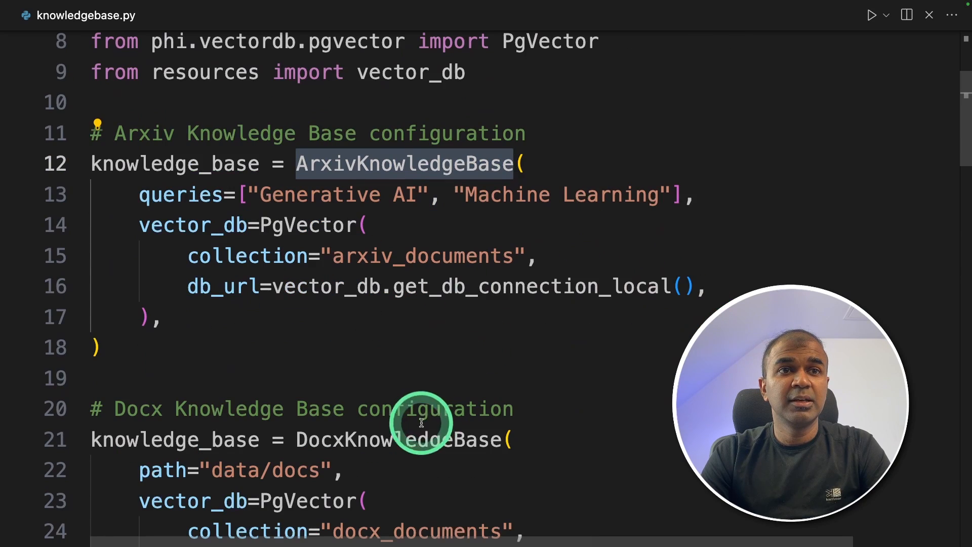
{"action": "scroll", "scroll_direction": "down", "scroll_amount": 3}
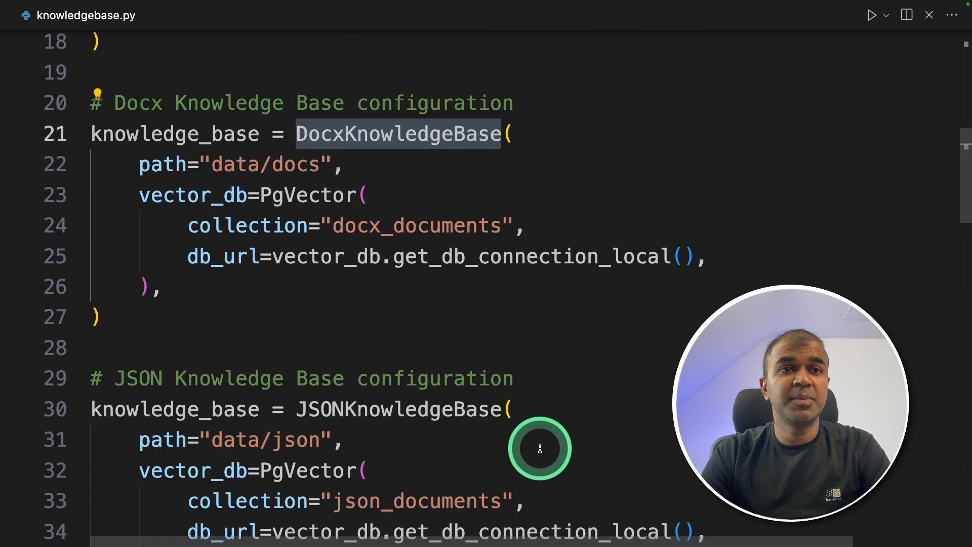
{"action": "scroll", "scroll_direction": "down", "scroll_amount": 3}
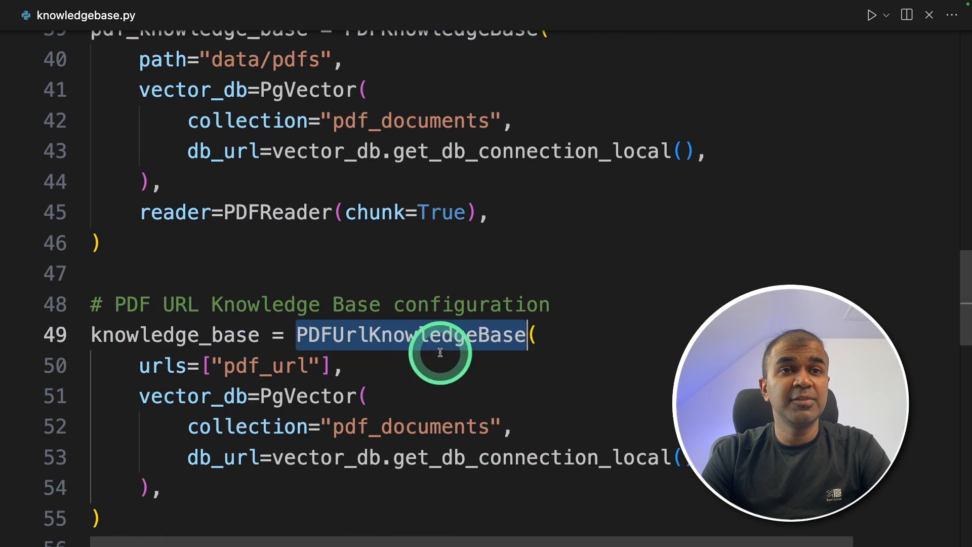
{"action": "scroll", "scroll_direction": "down", "scroll_amount": 3}
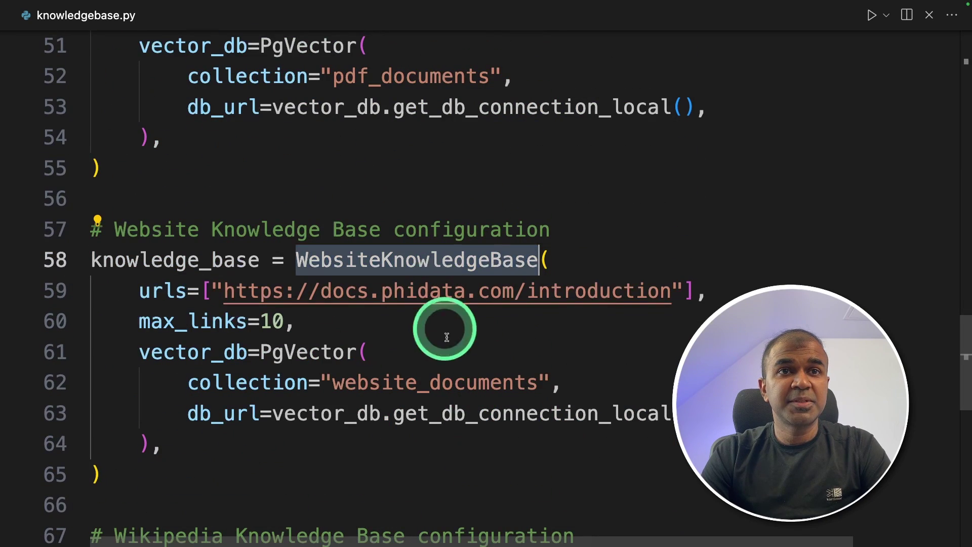
{"action": "scroll", "scroll_direction": "down", "scroll_amount": 3}
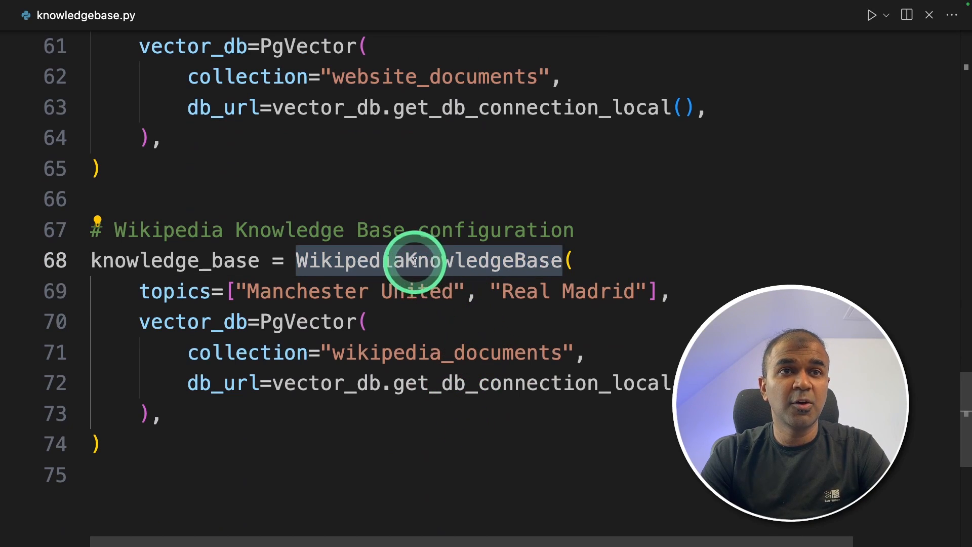
{"action": "scroll", "scroll_direction": "up", "scroll_amount": 3}
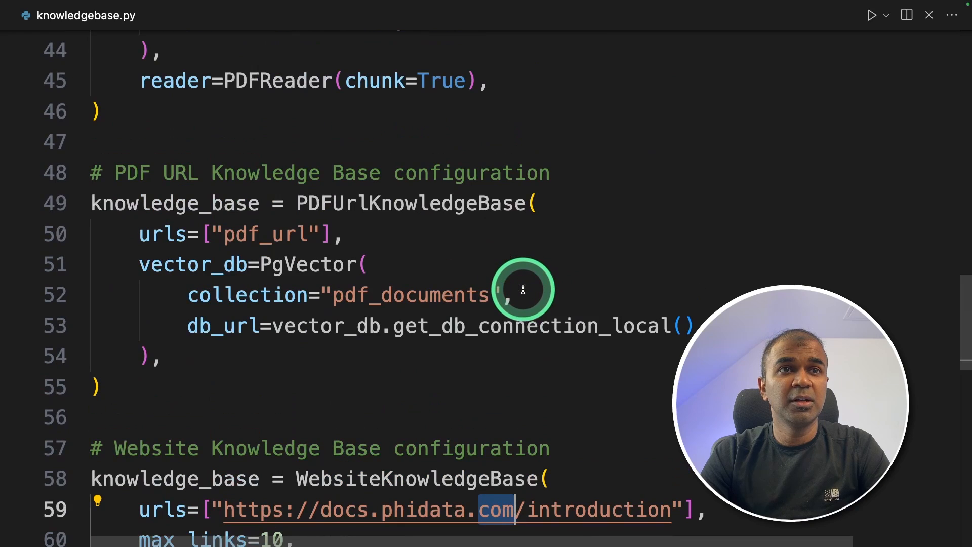
{"action": "scroll", "scroll_direction": "up", "scroll_amount": 3}
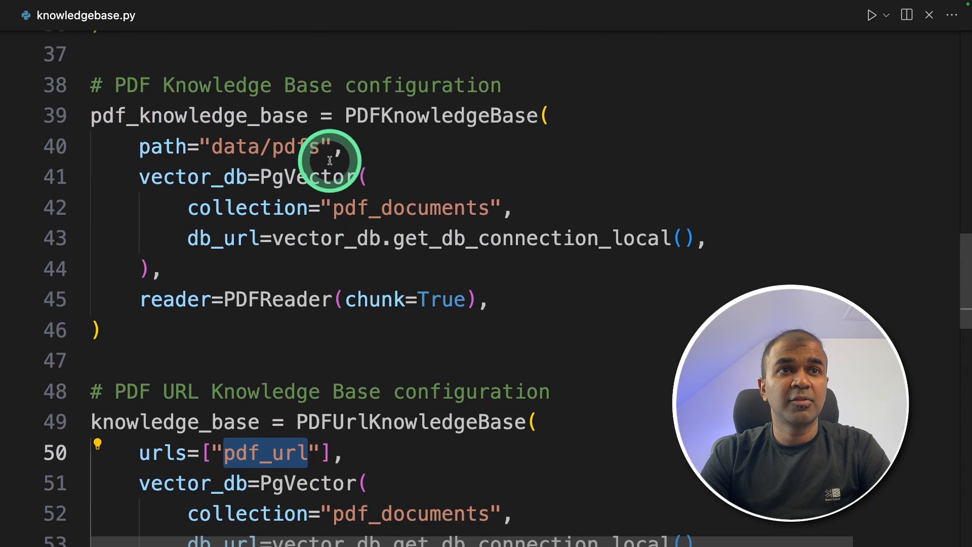
{"action": "scroll", "scroll_direction": "up", "scroll_amount": 3}
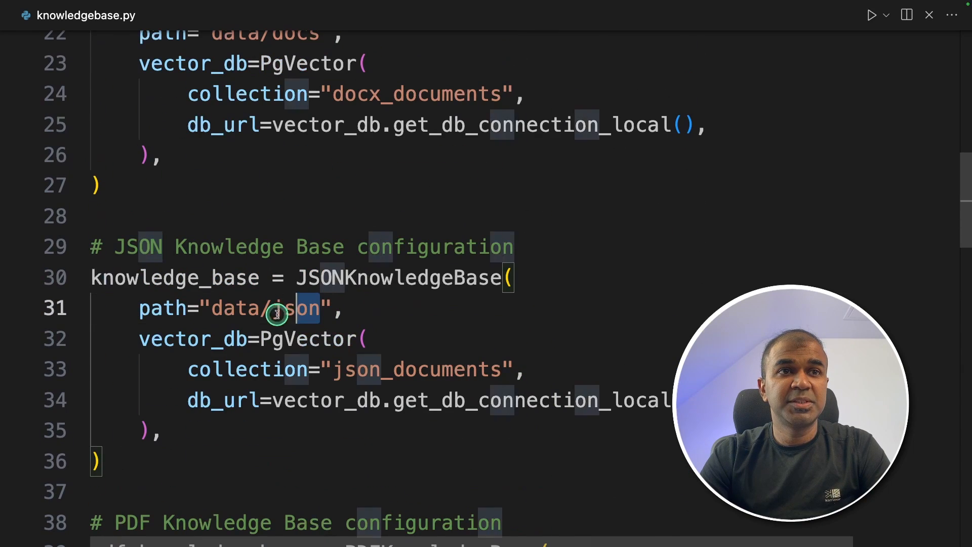
{"action": "scroll", "scroll_direction": "up", "scroll_amount": 3}
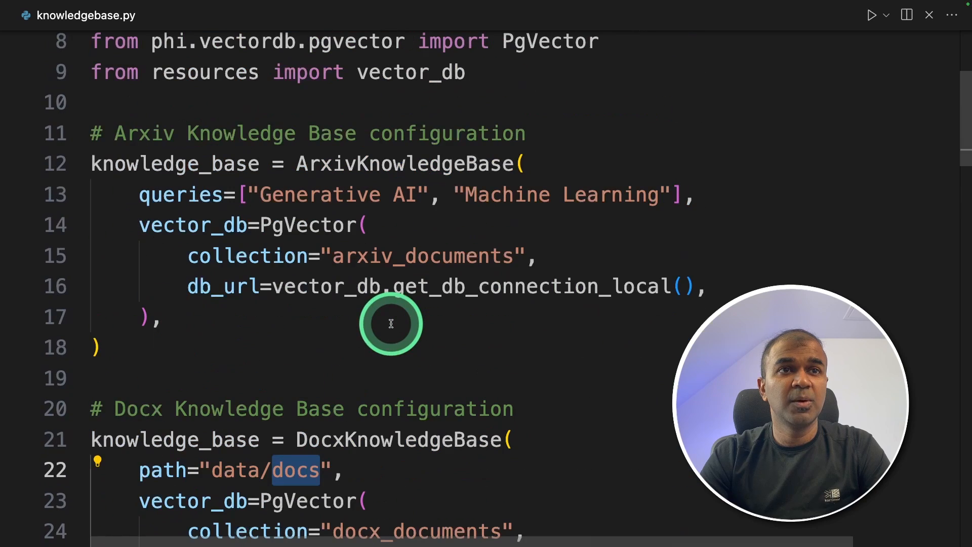
{"action": "double_click", "coordinate": [403, 163]}
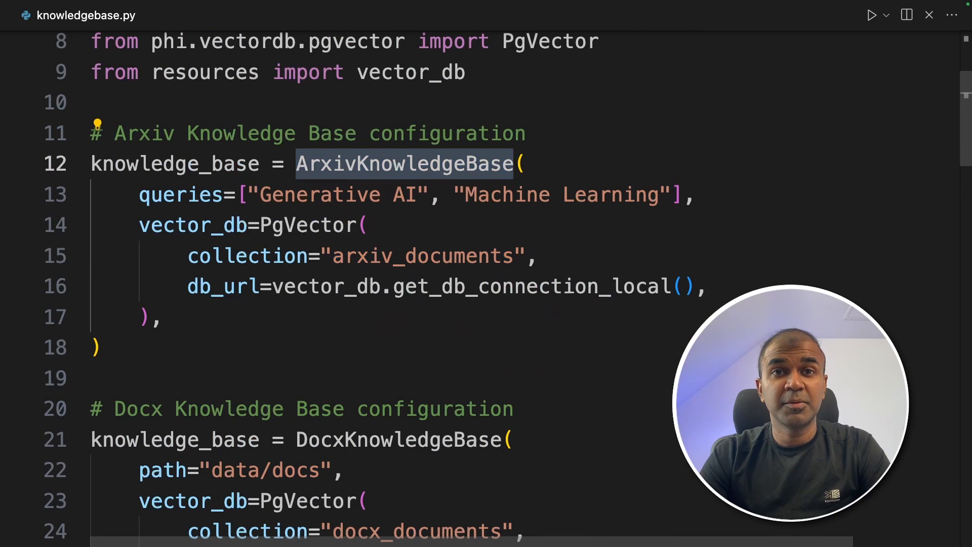